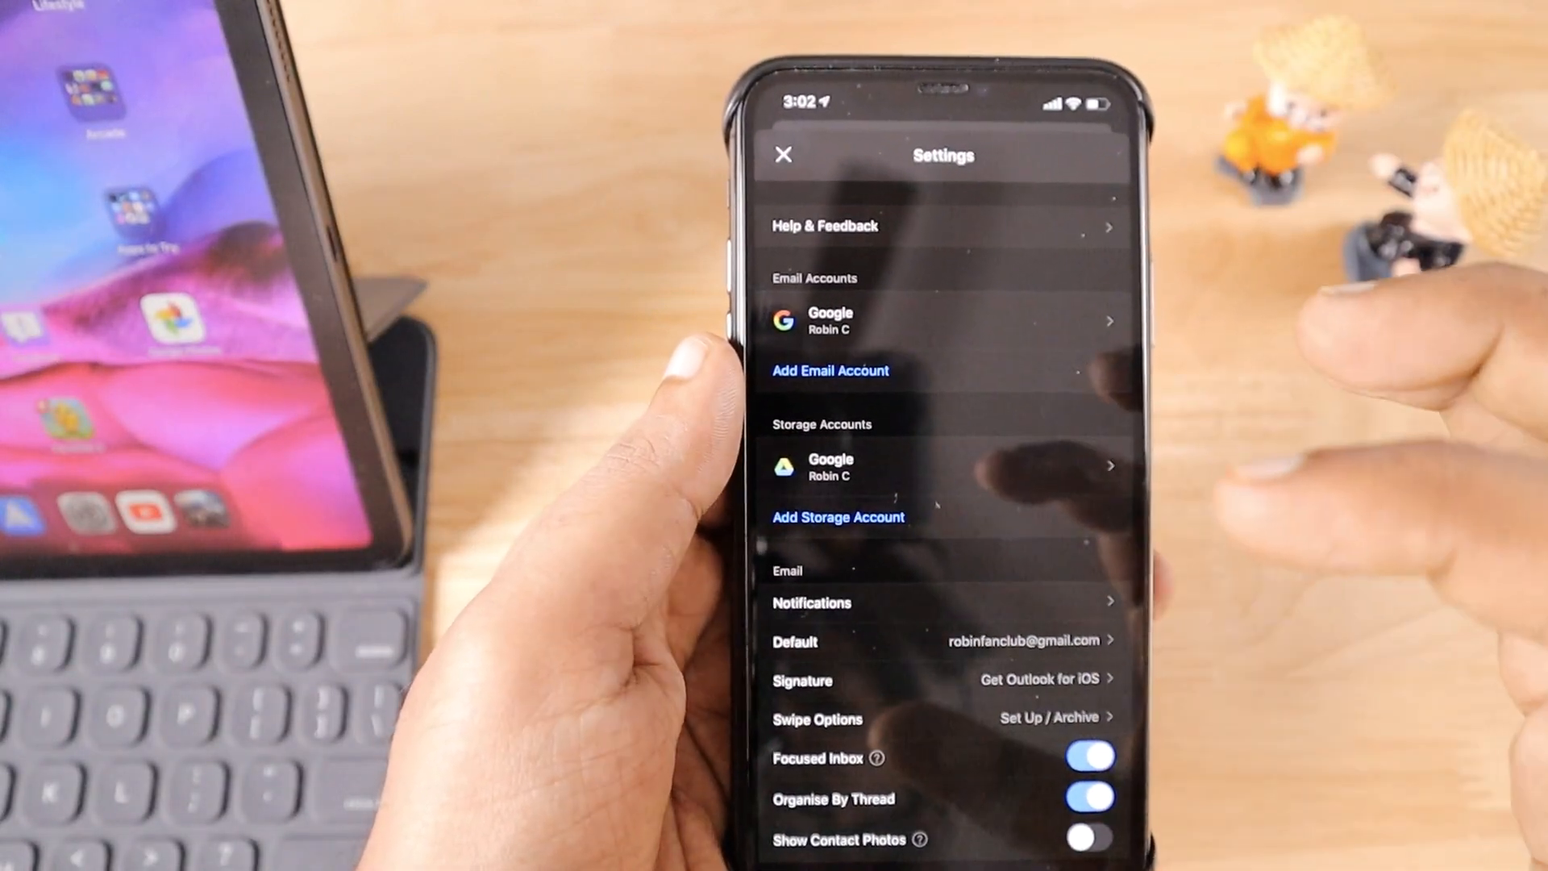
- Browse Outlook's settings list and view the light and dark theme options
scroll("down", 3)
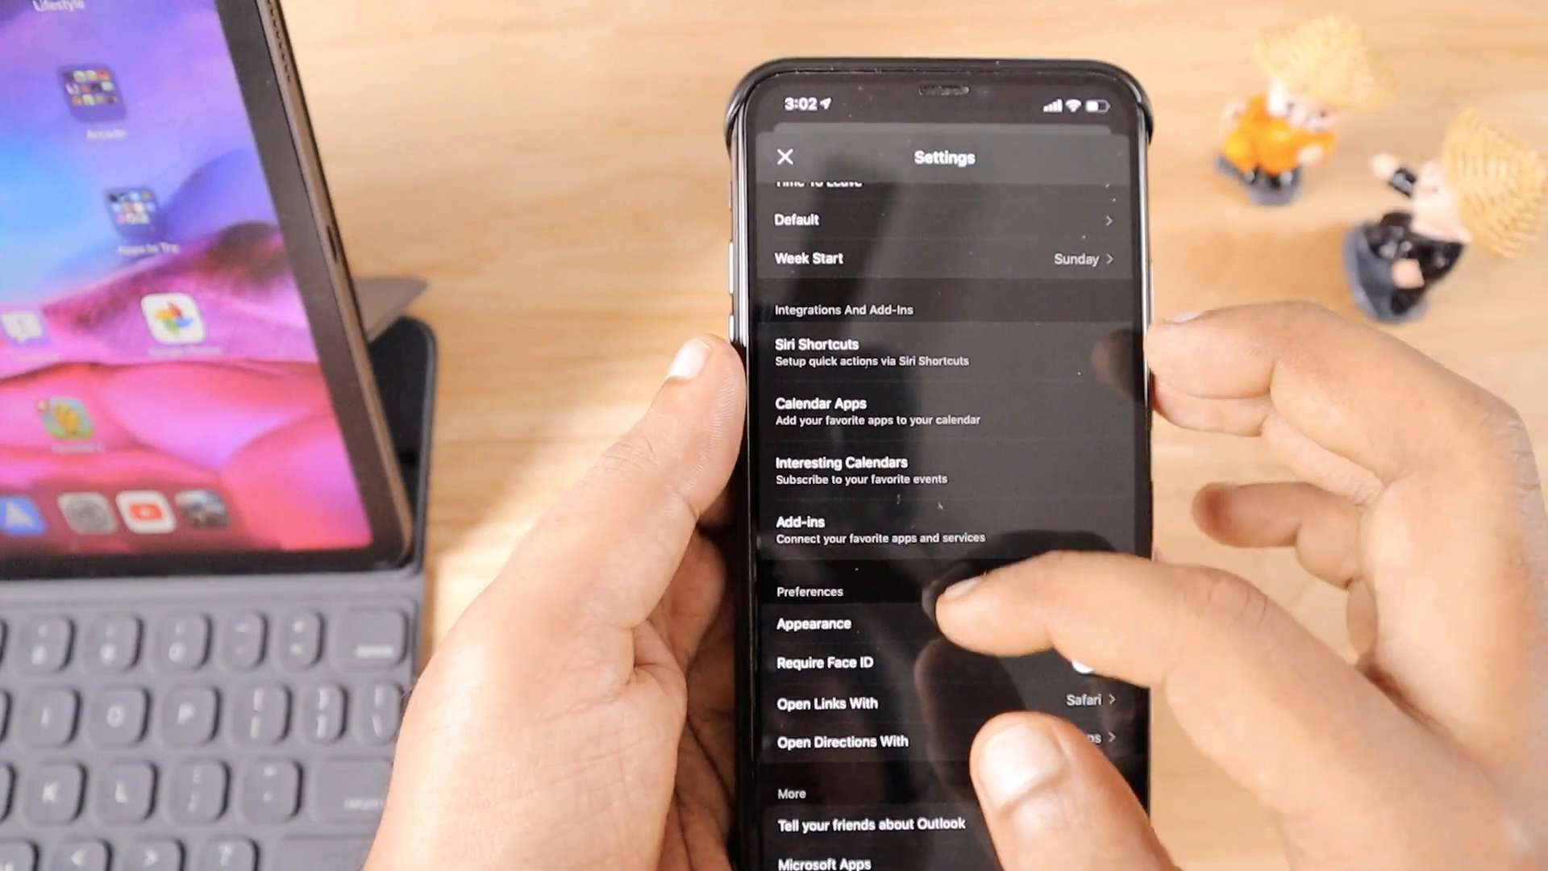
scroll("down", 3)
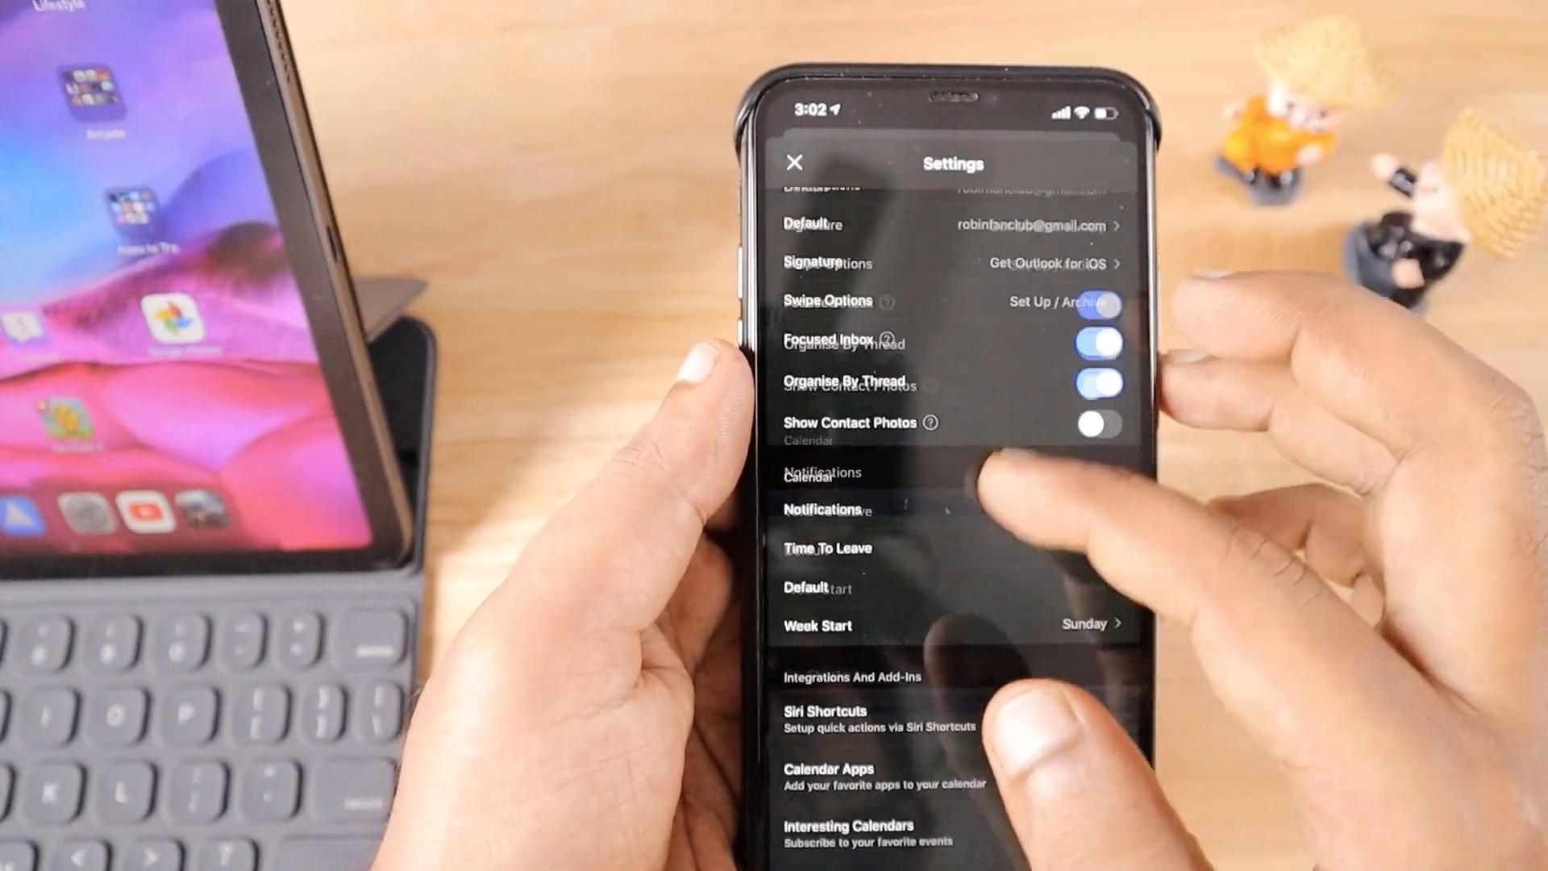
scroll("down", 3)
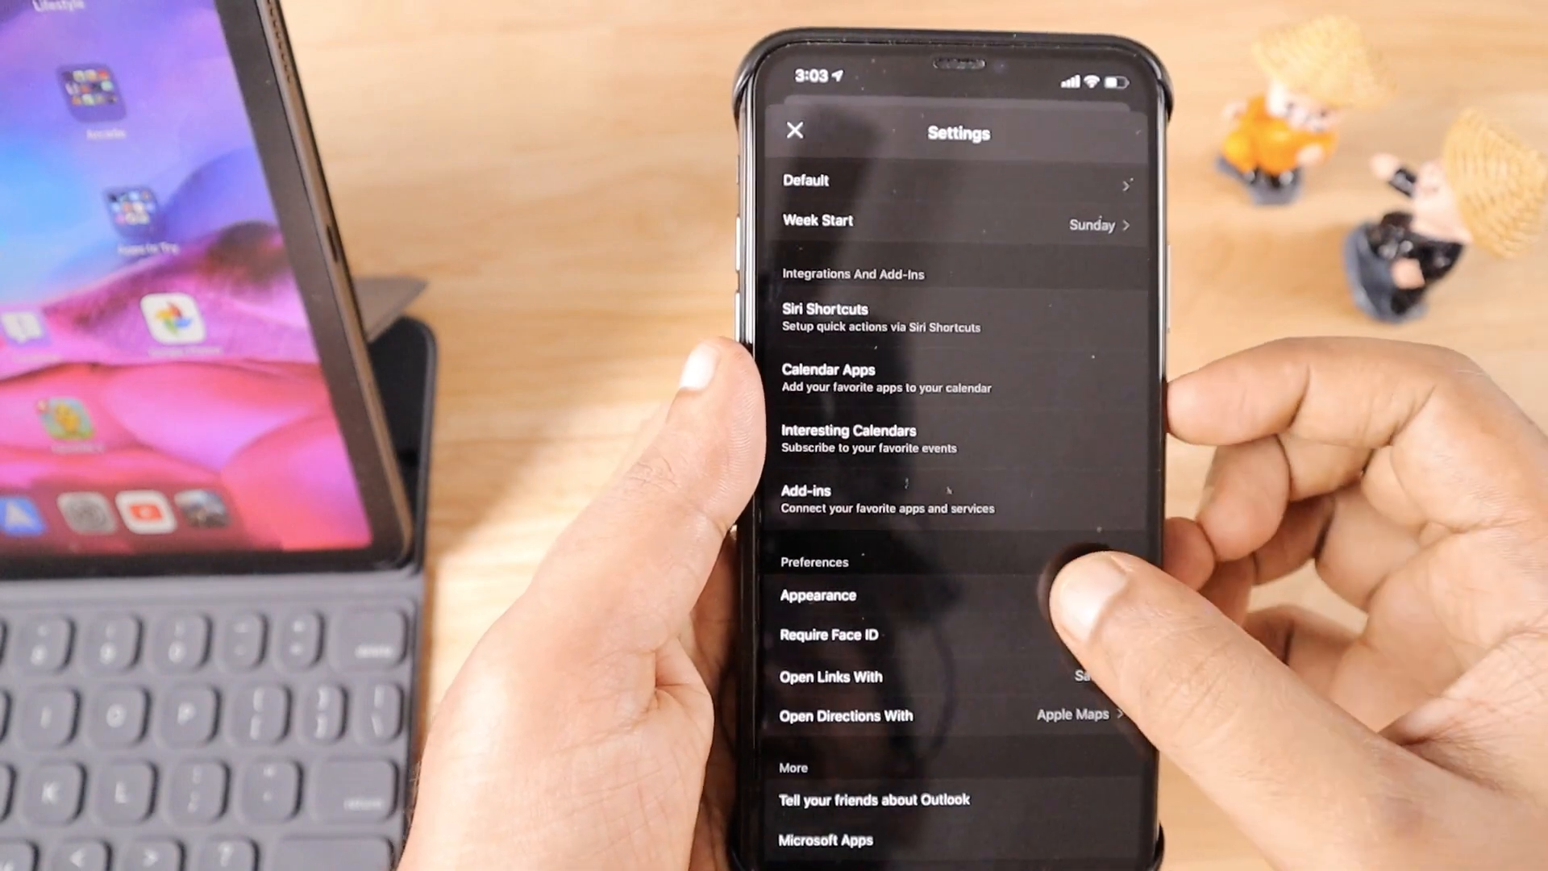
left_click(816, 594)
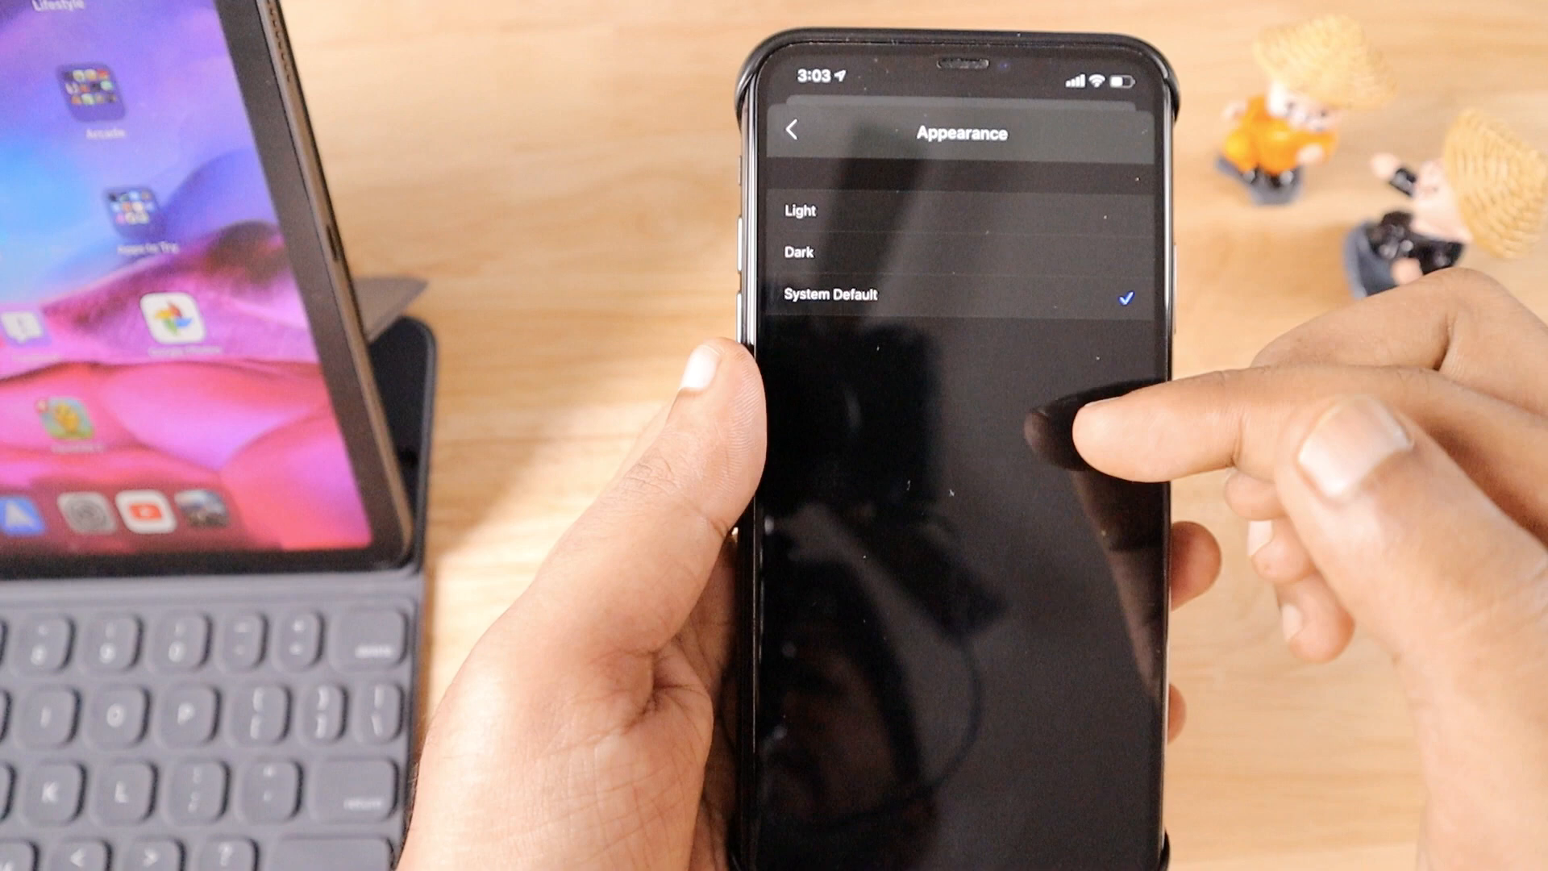
left_click(793, 131)
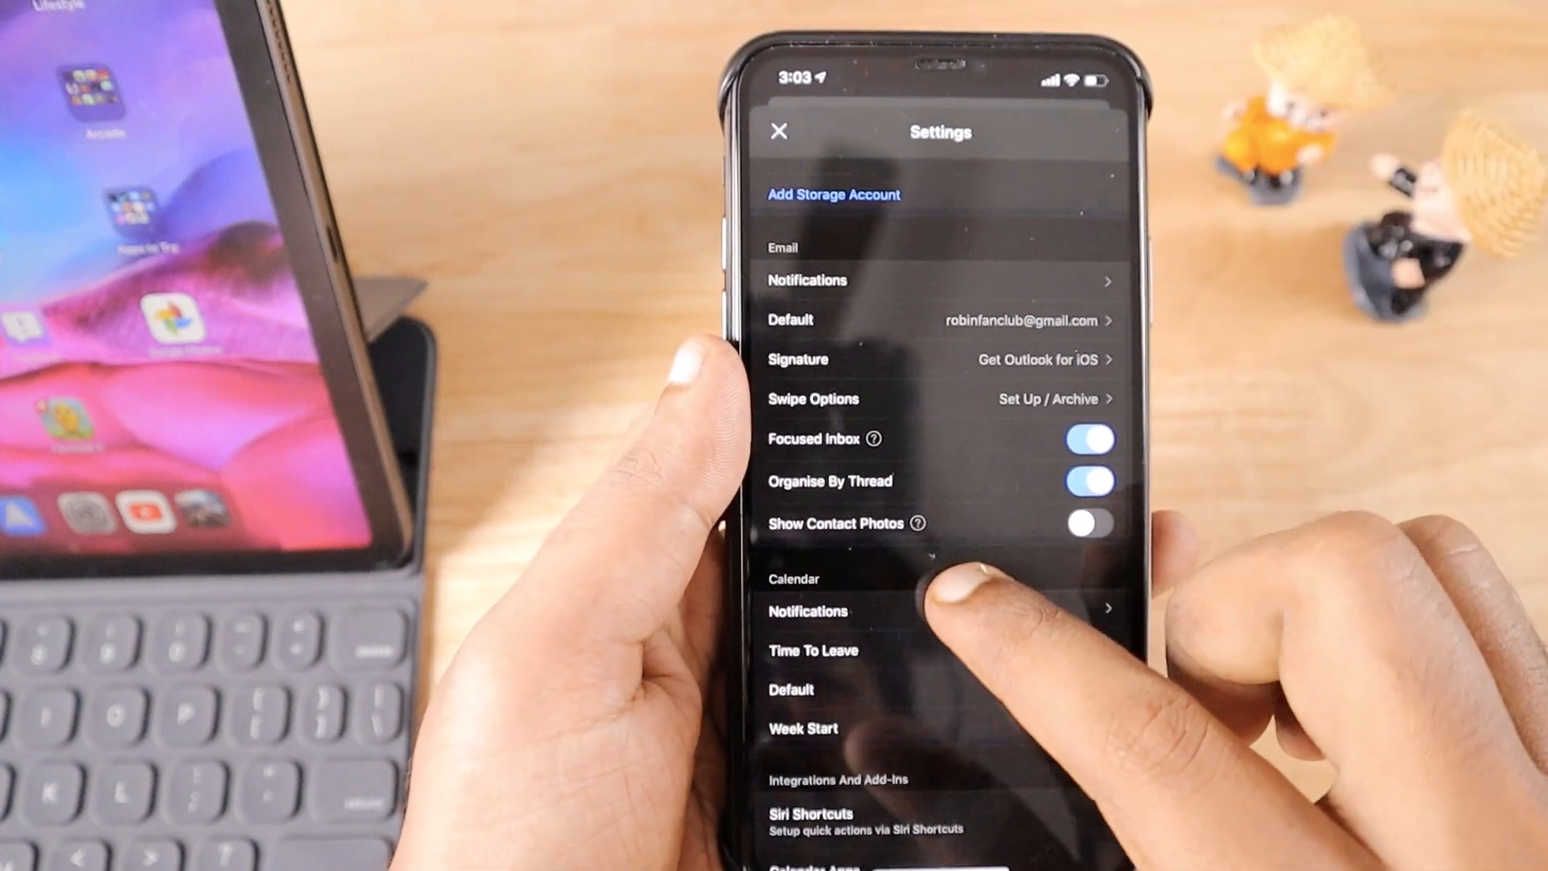
scroll("down", 3)
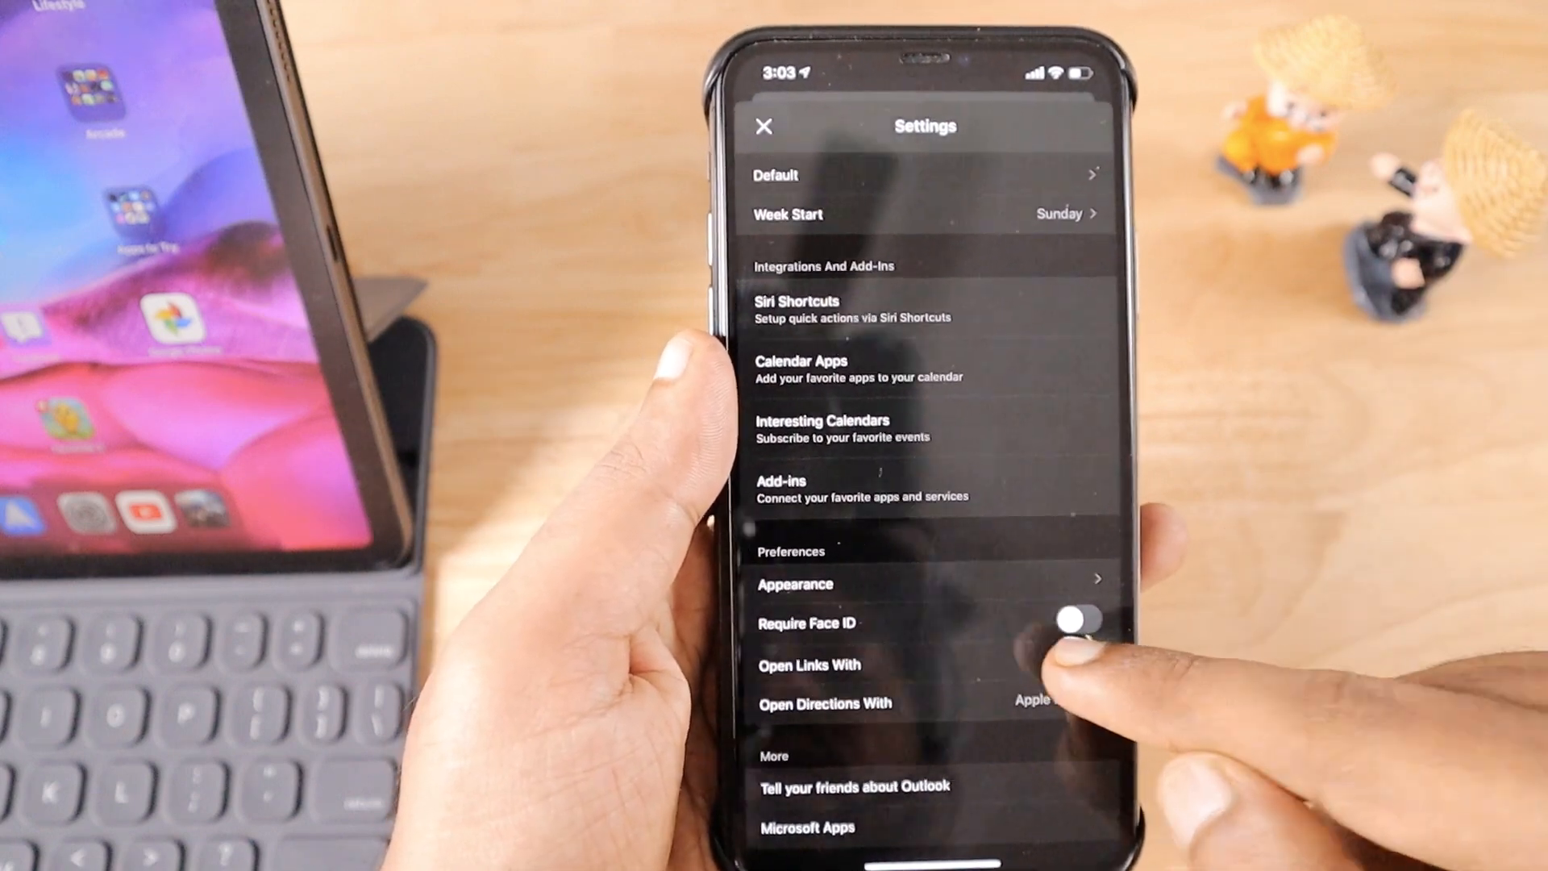
- Start a new message, then discard the empty draft back to the Focused inbox
left_click(808, 664)
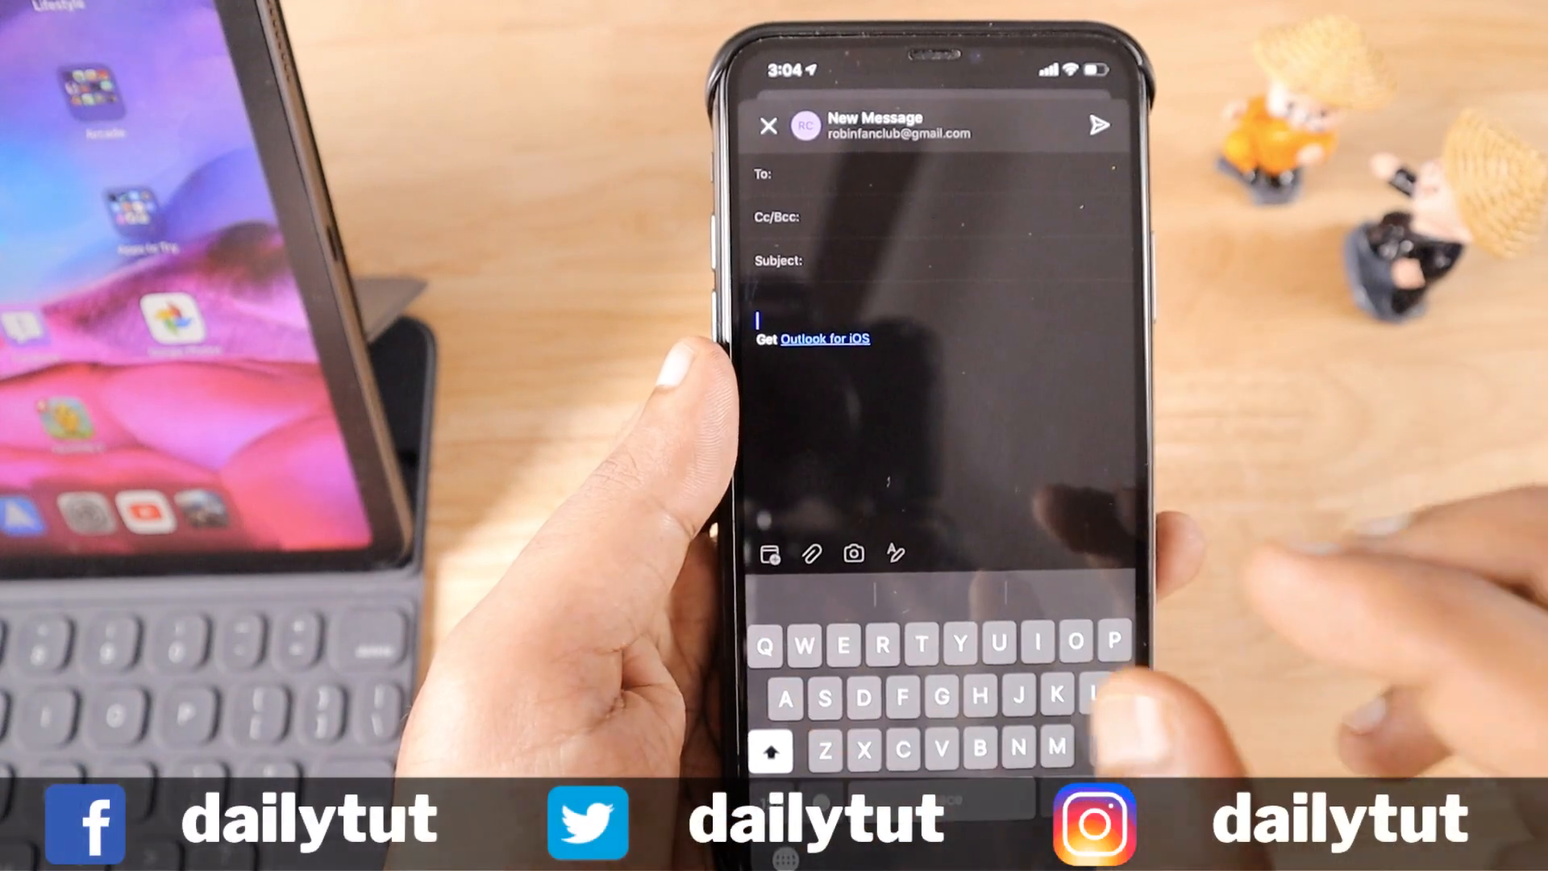
left_click(769, 126)
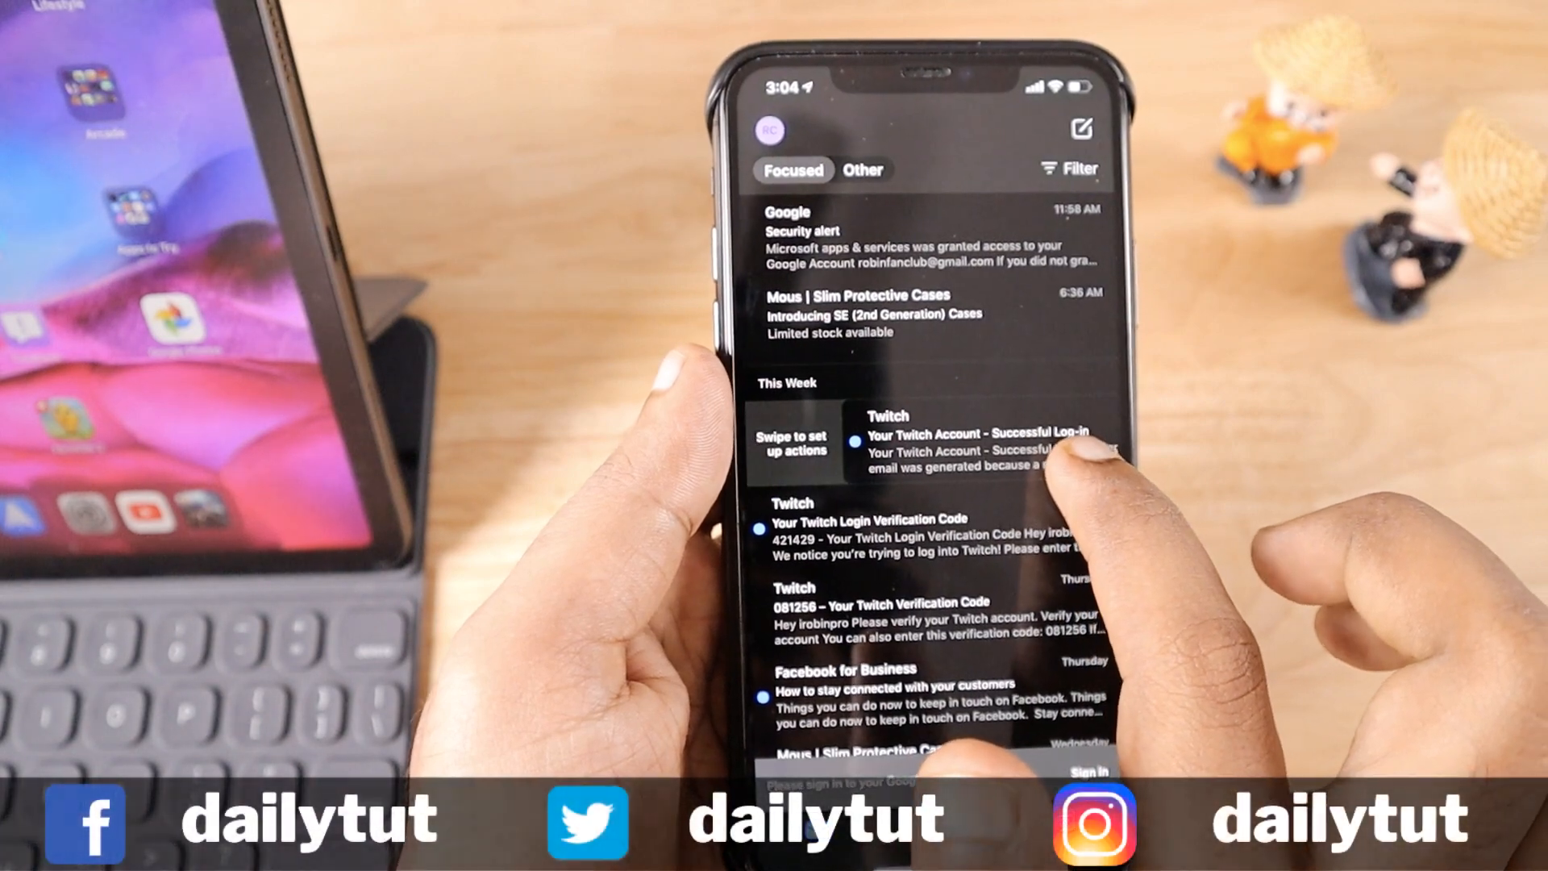
- Enter selection mode and select seven inbox messages for a joint action
left_click(805, 439)
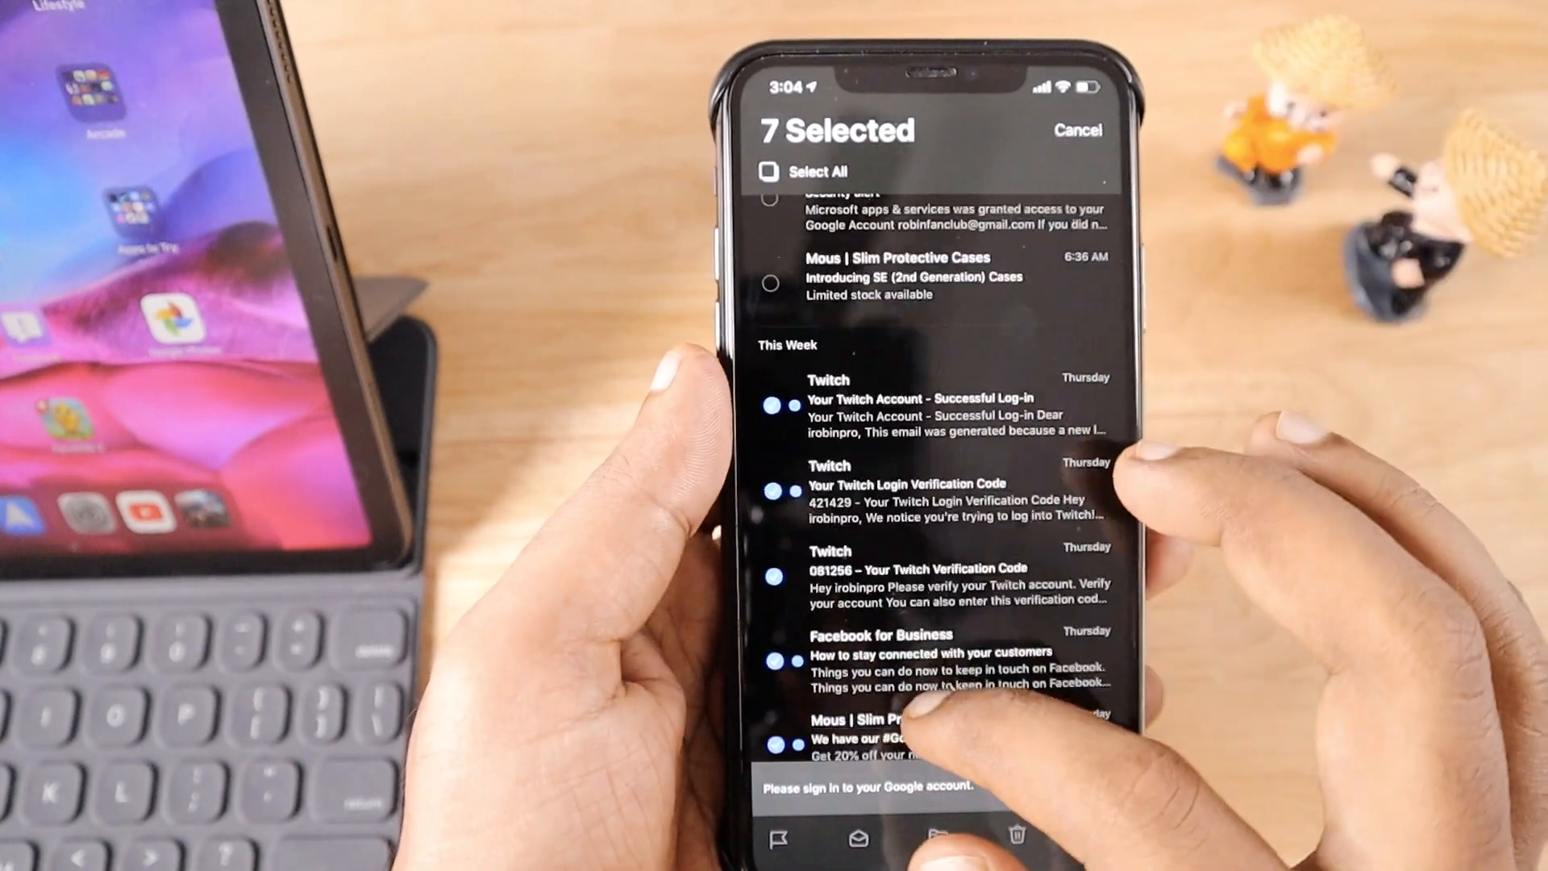
scroll("up", 3)
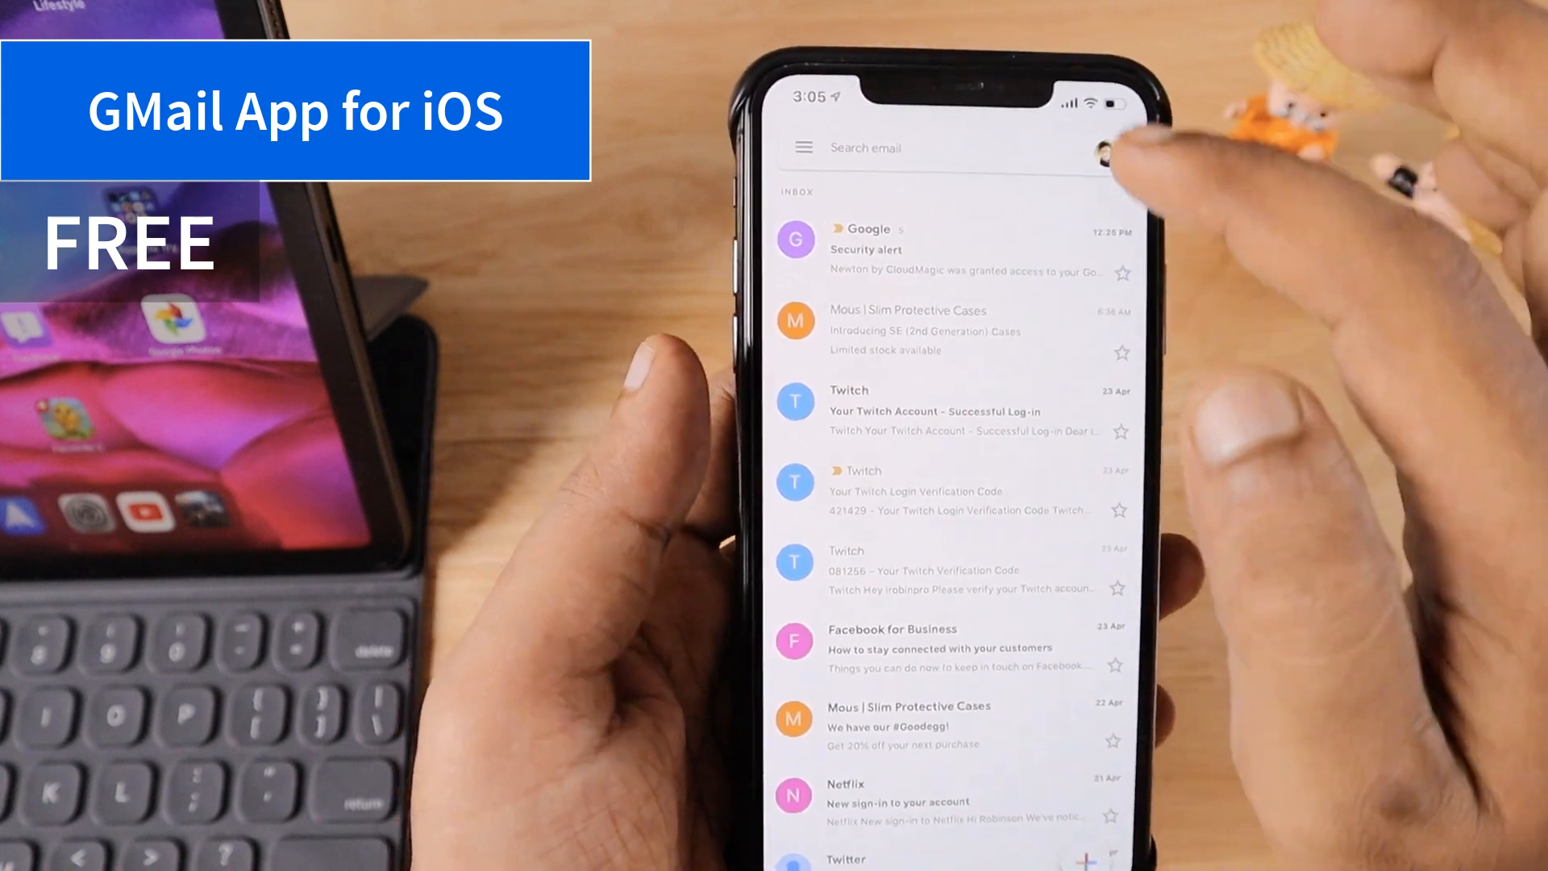
left_click(1110, 146)
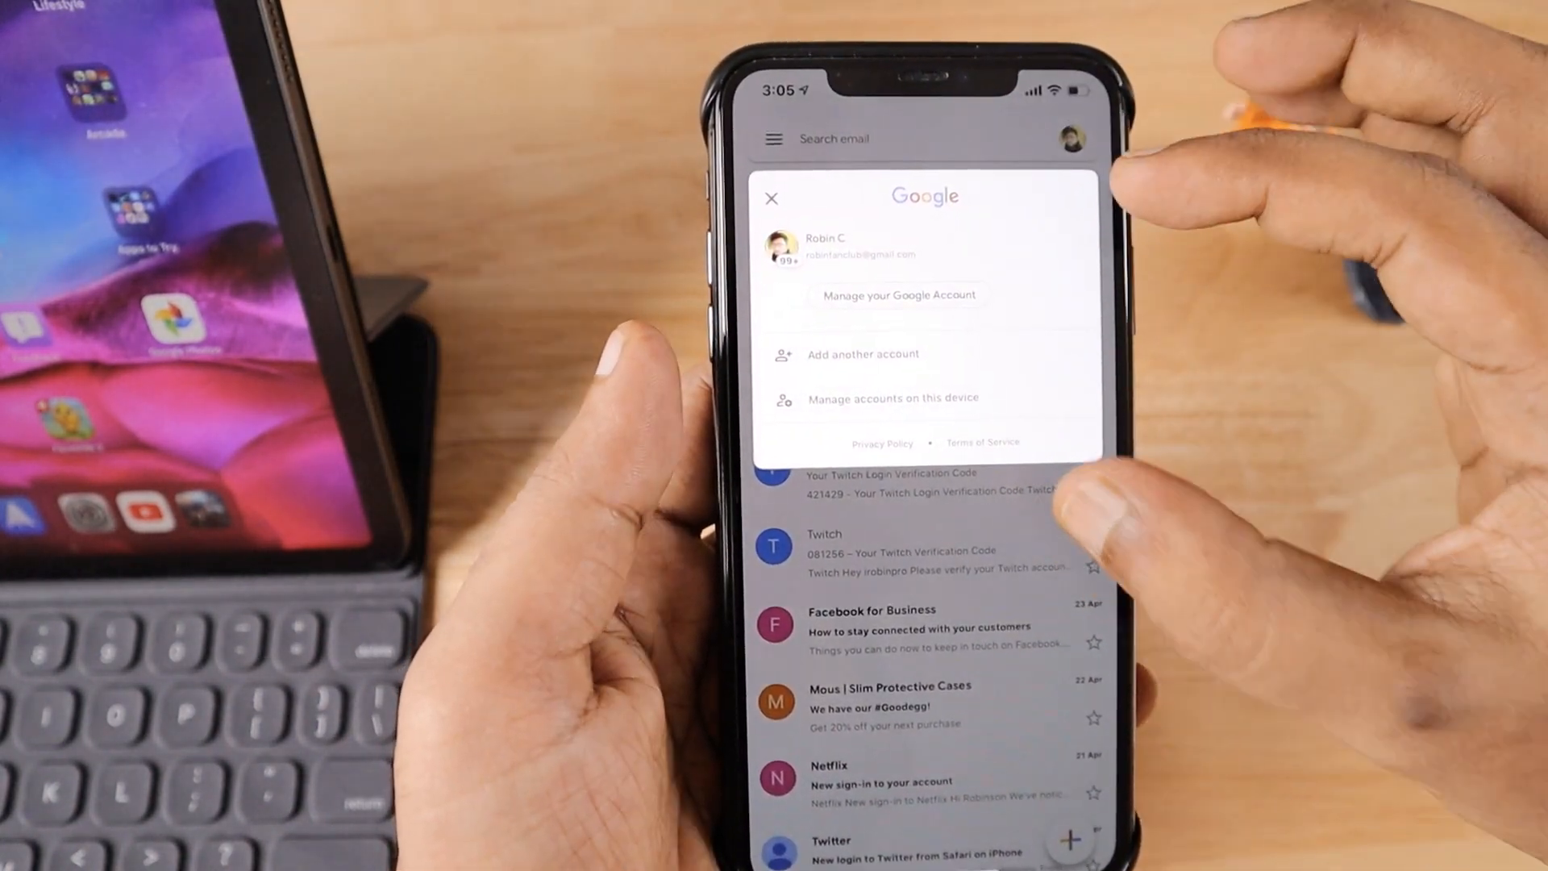
left_click(773, 199)
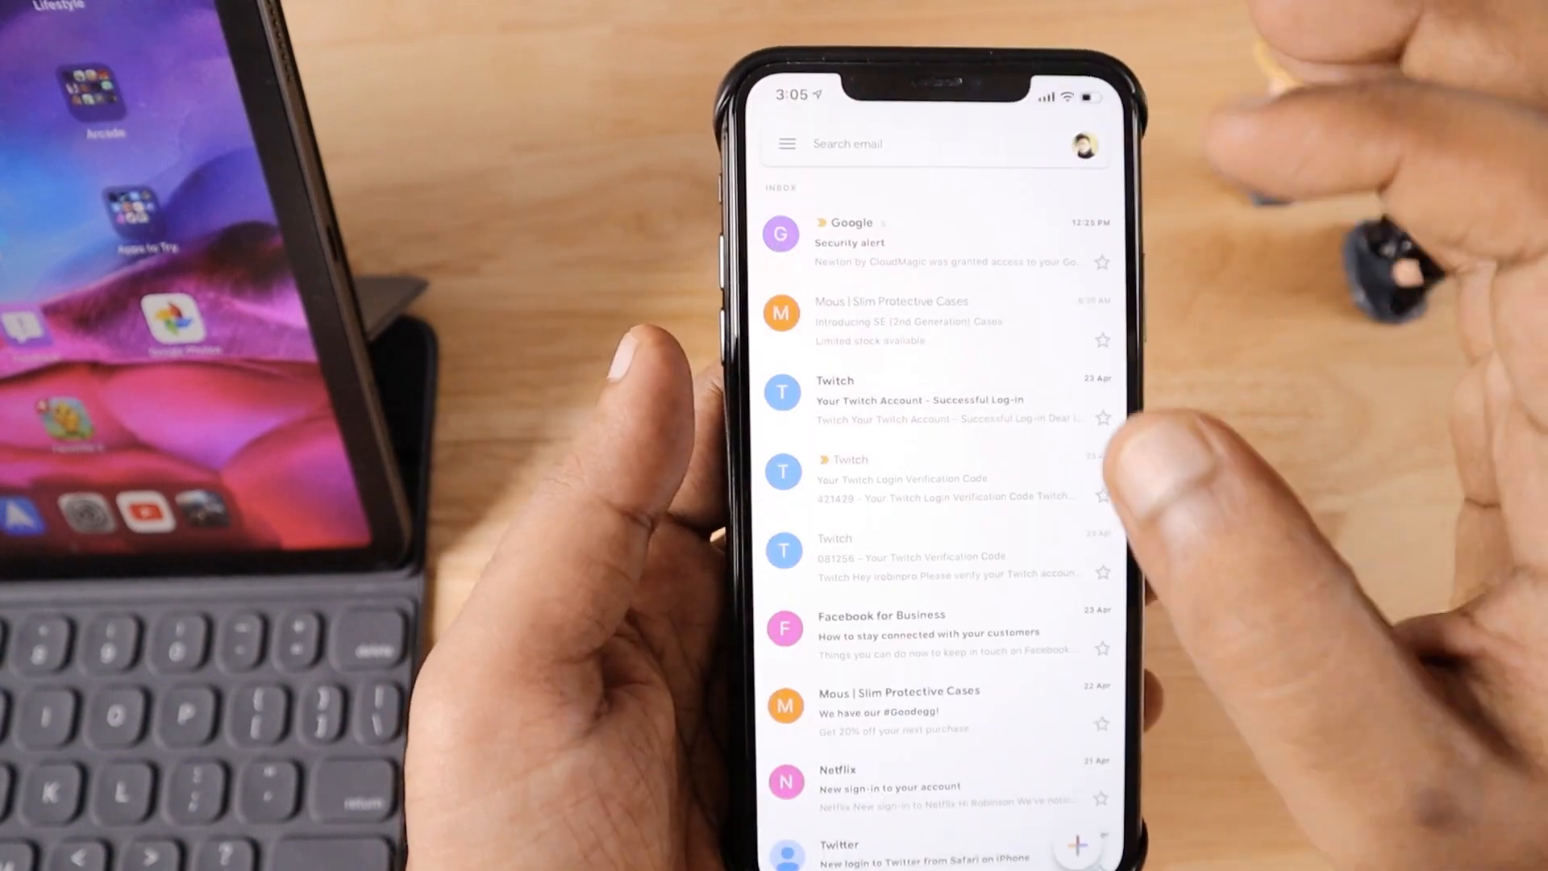
left_click(787, 144)
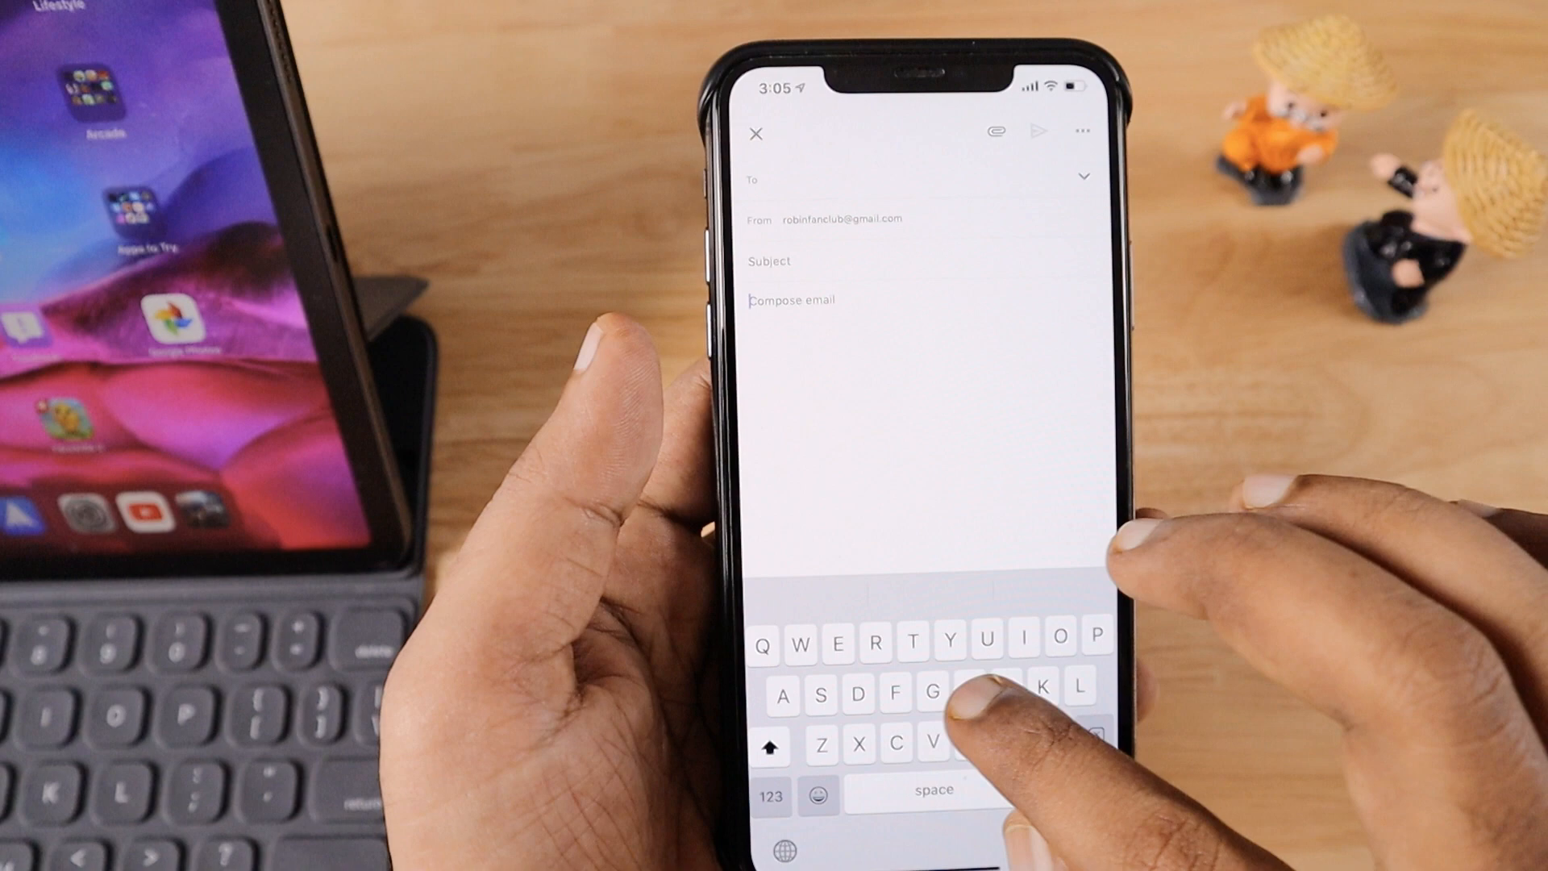
- Write Hi in the Gmail draft body and leave the compose screen
type("Hi")
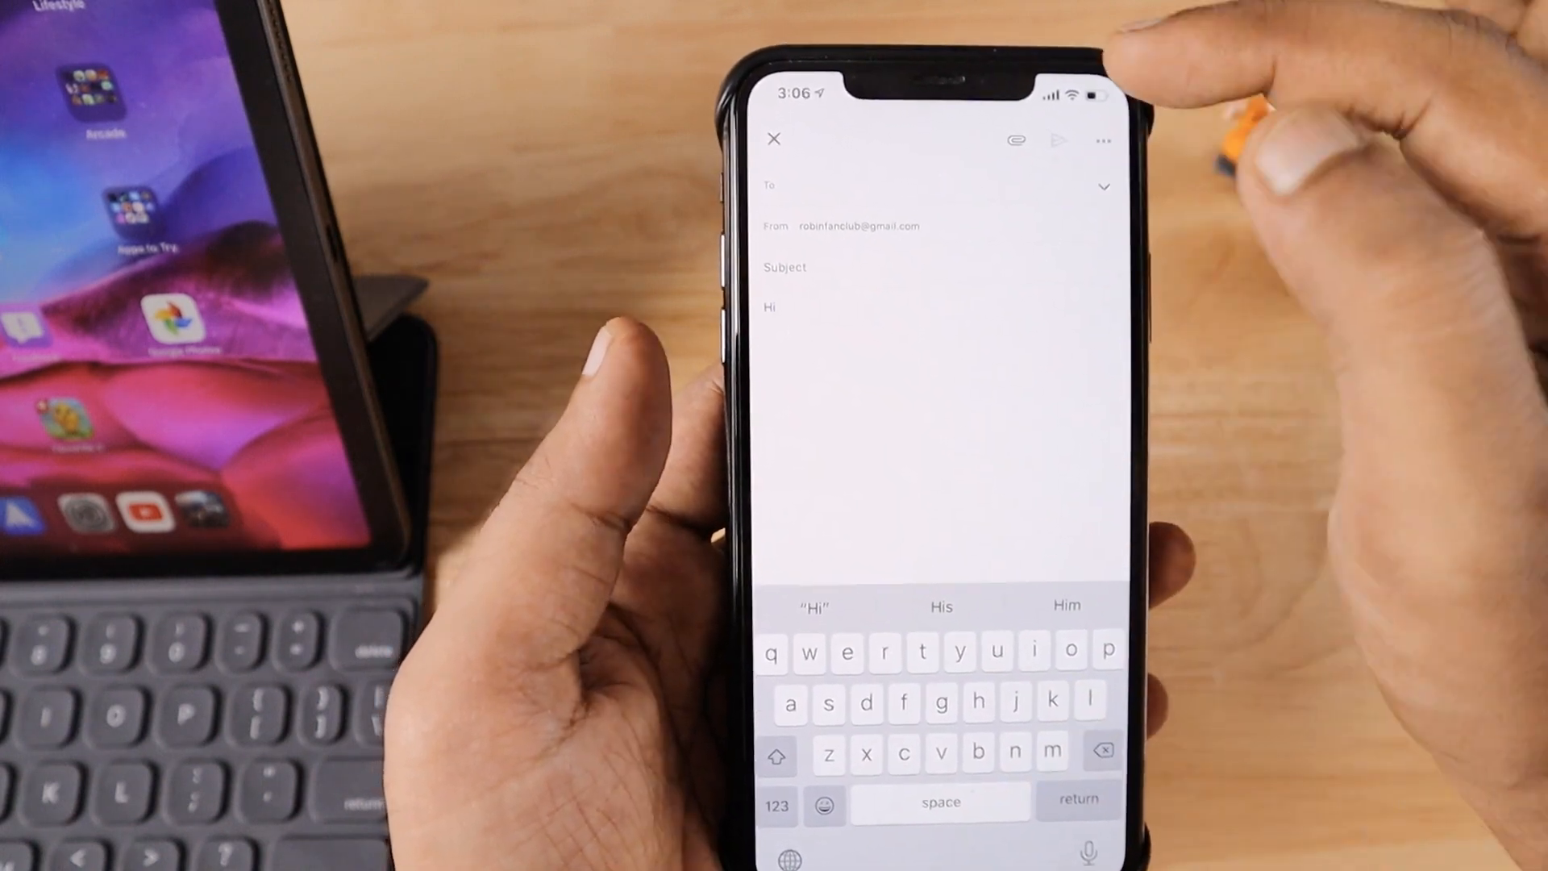
left_click(1102, 140)
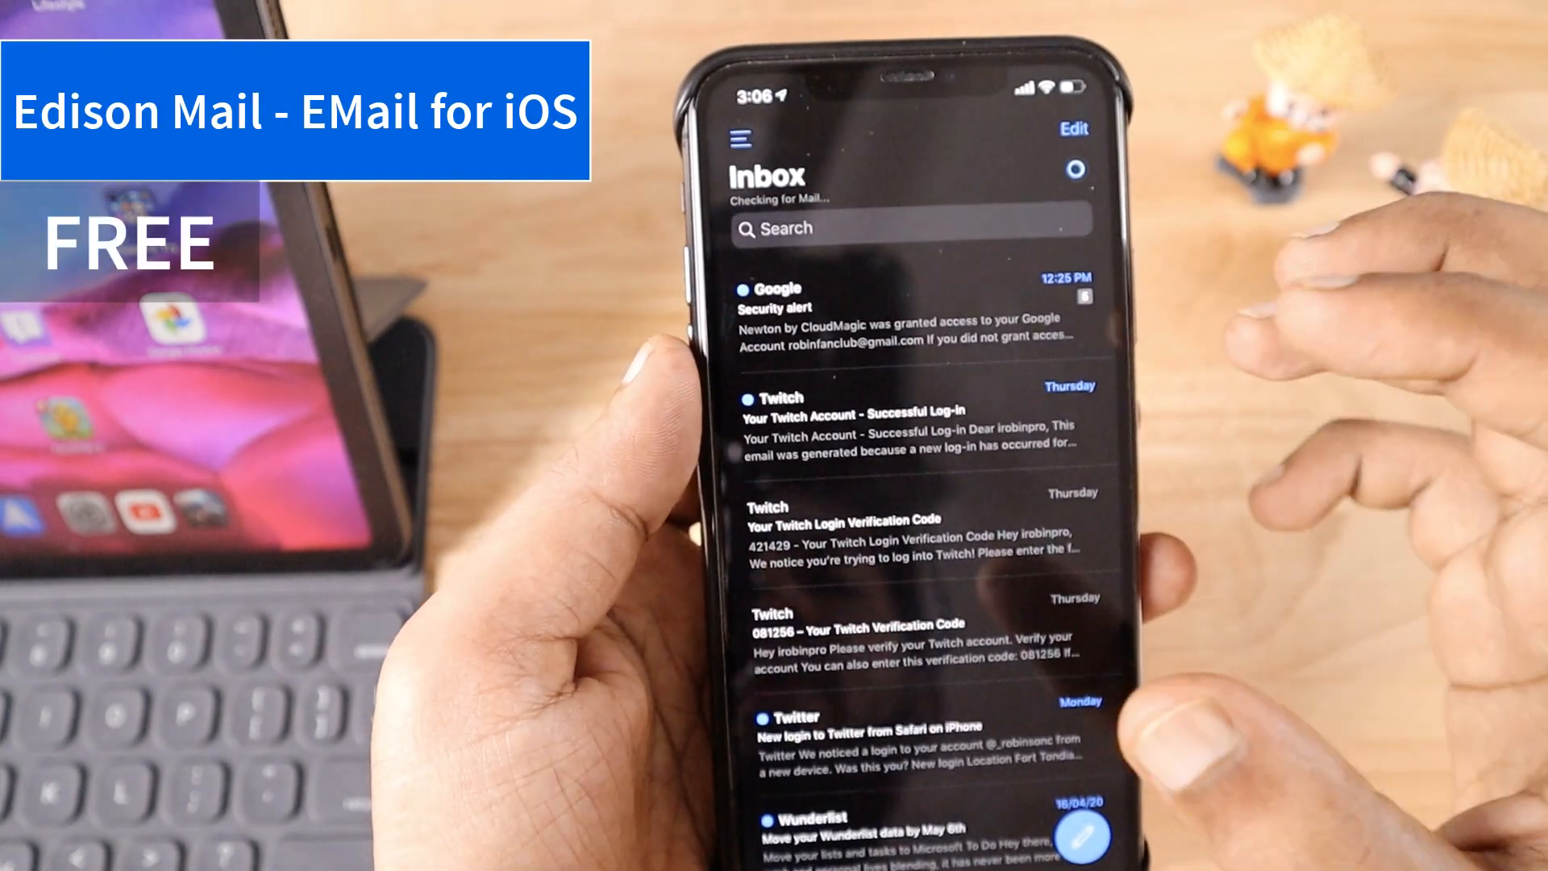
- Preview a swipe action on an inbox email and reveal Edison Mail's side menu
scroll("down", 3)
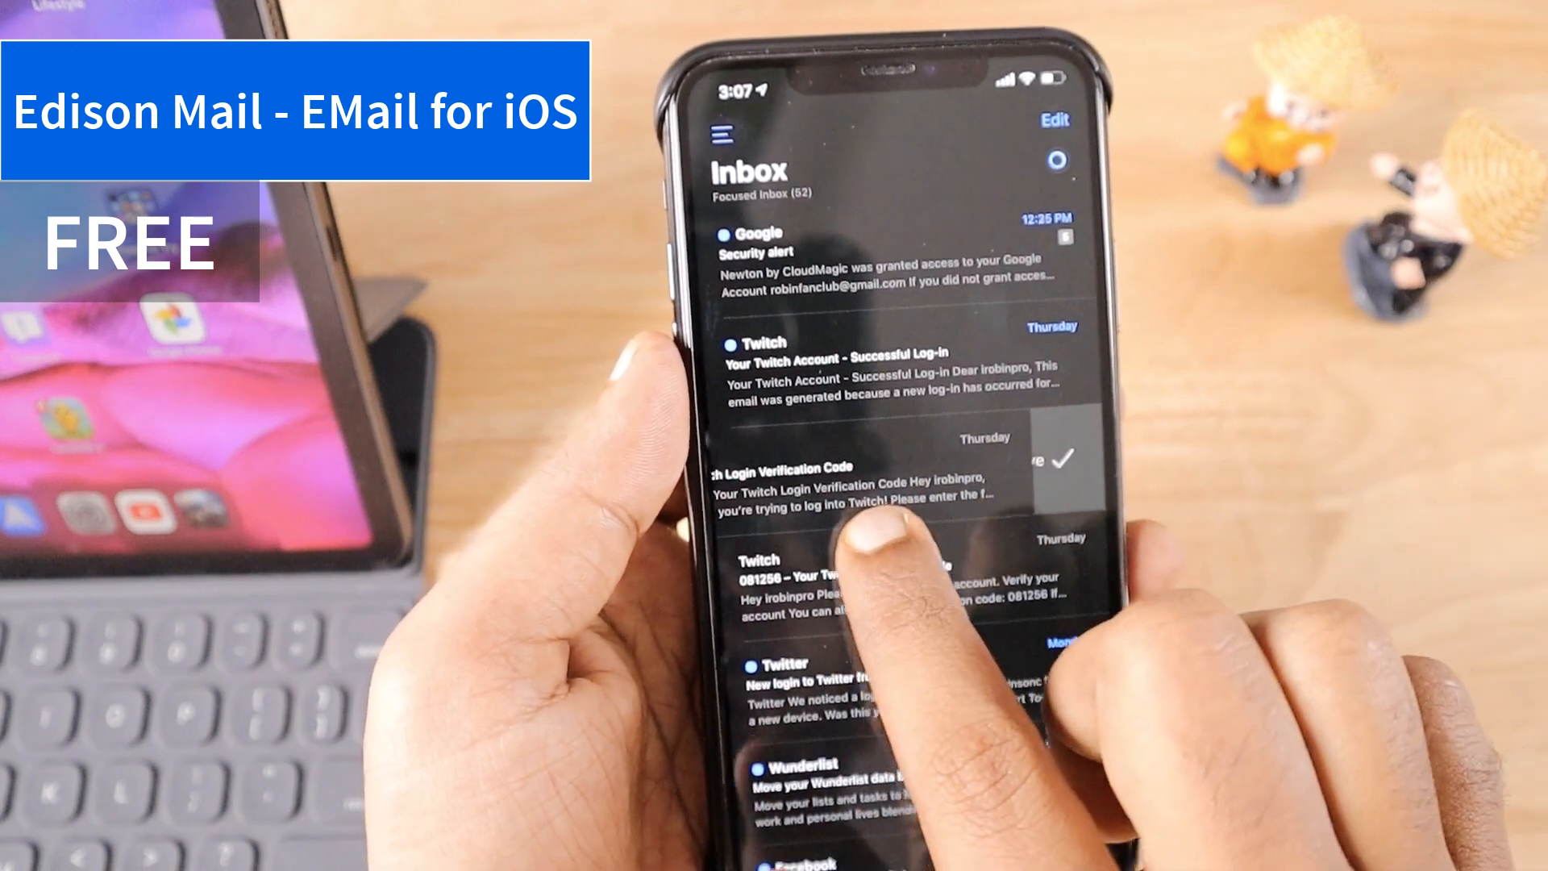
left_click(730, 129)
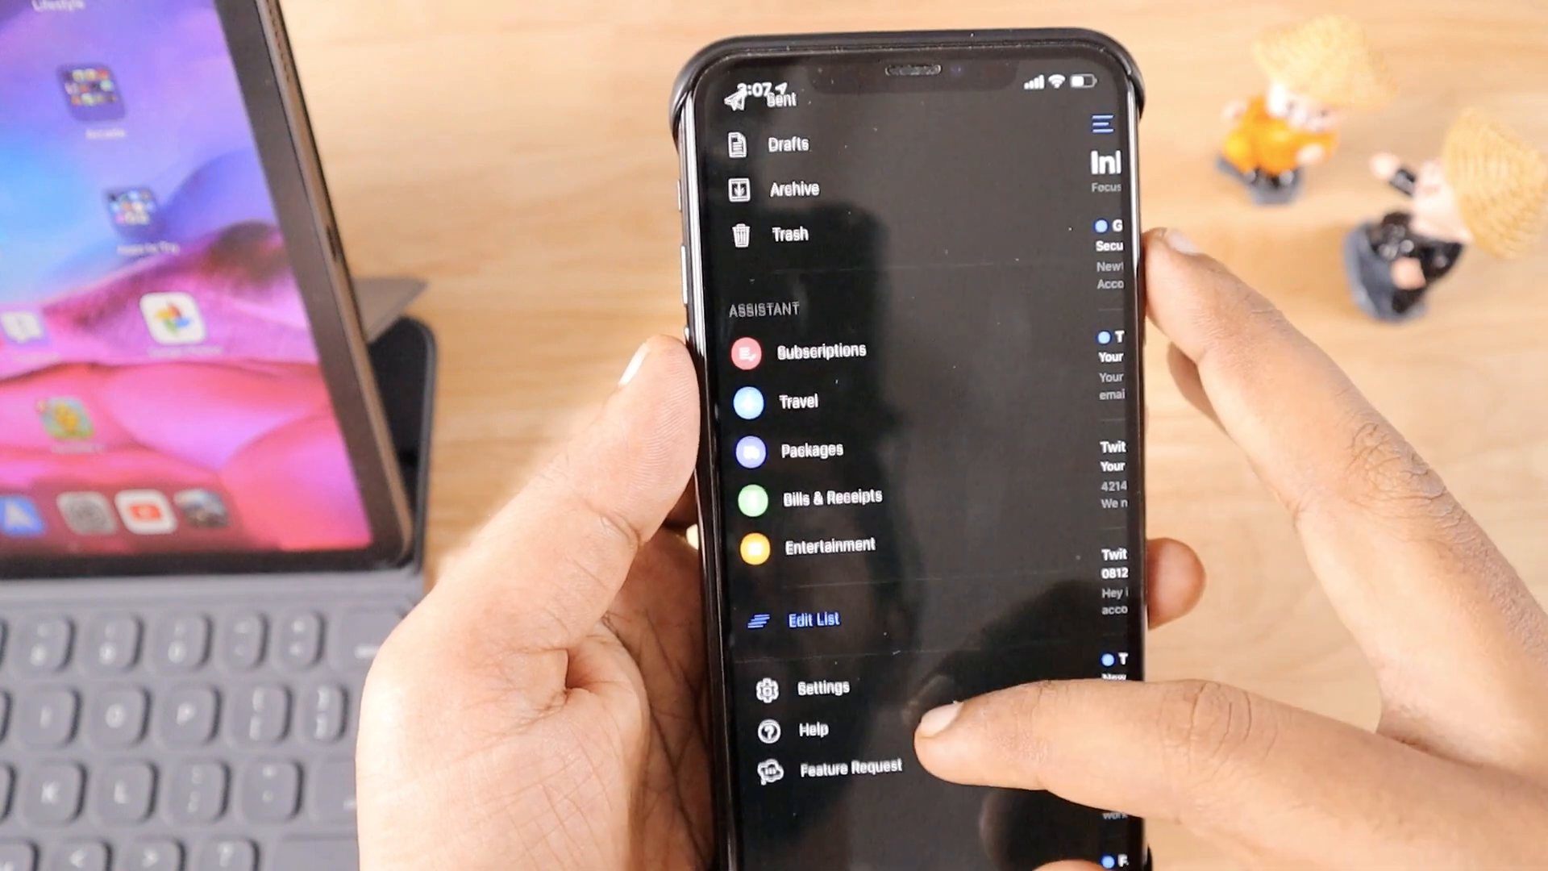
- Go into Edison Mail's Settings and scroll through to the Undo Time Window choices
left_click(821, 687)
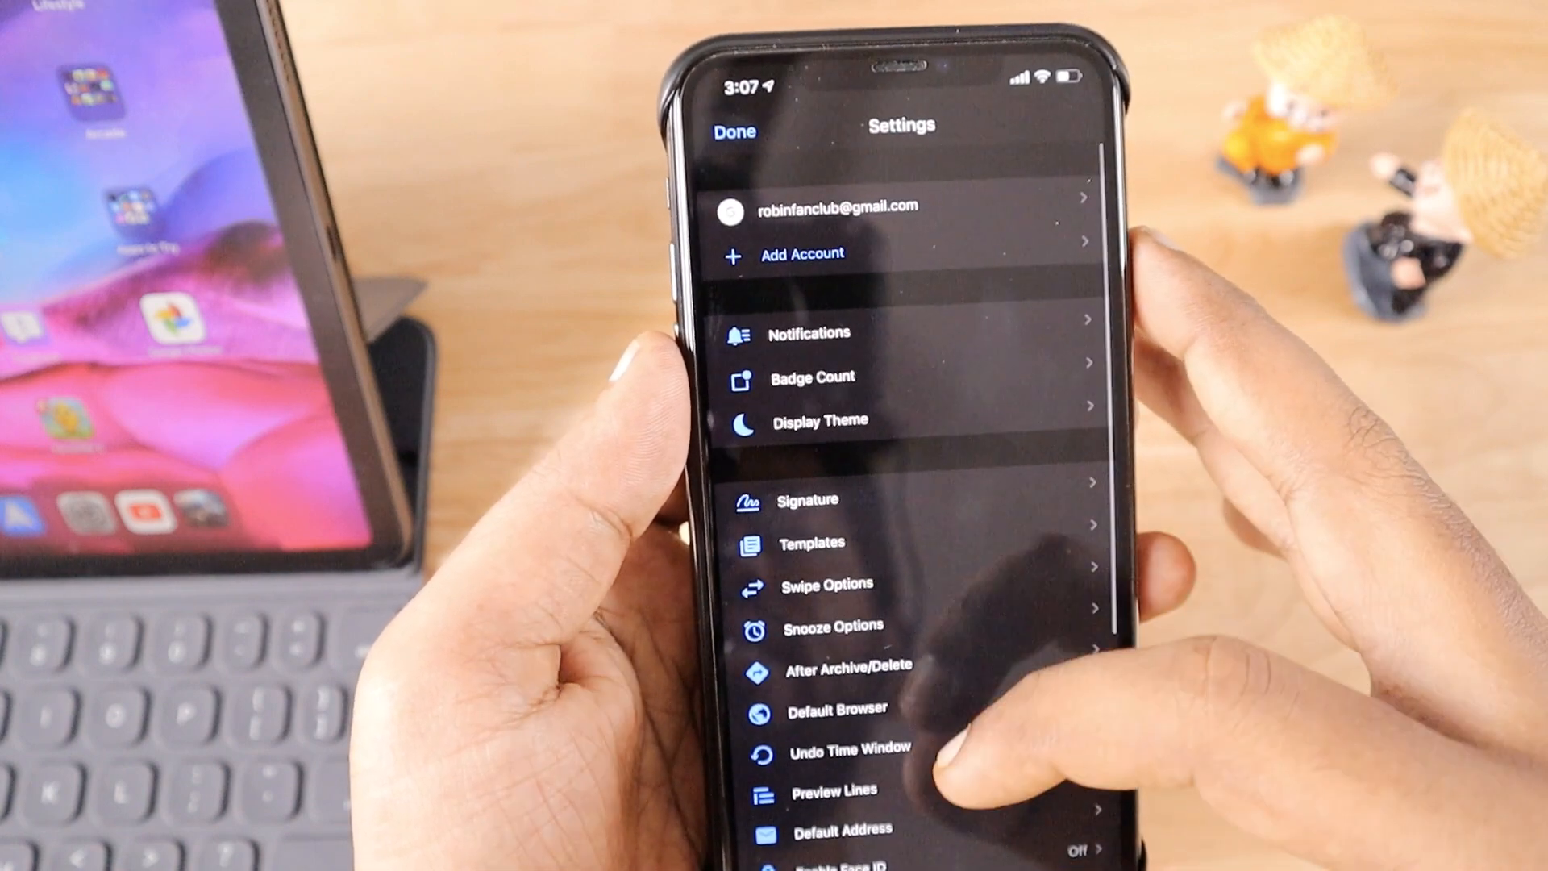
scroll("up", 3)
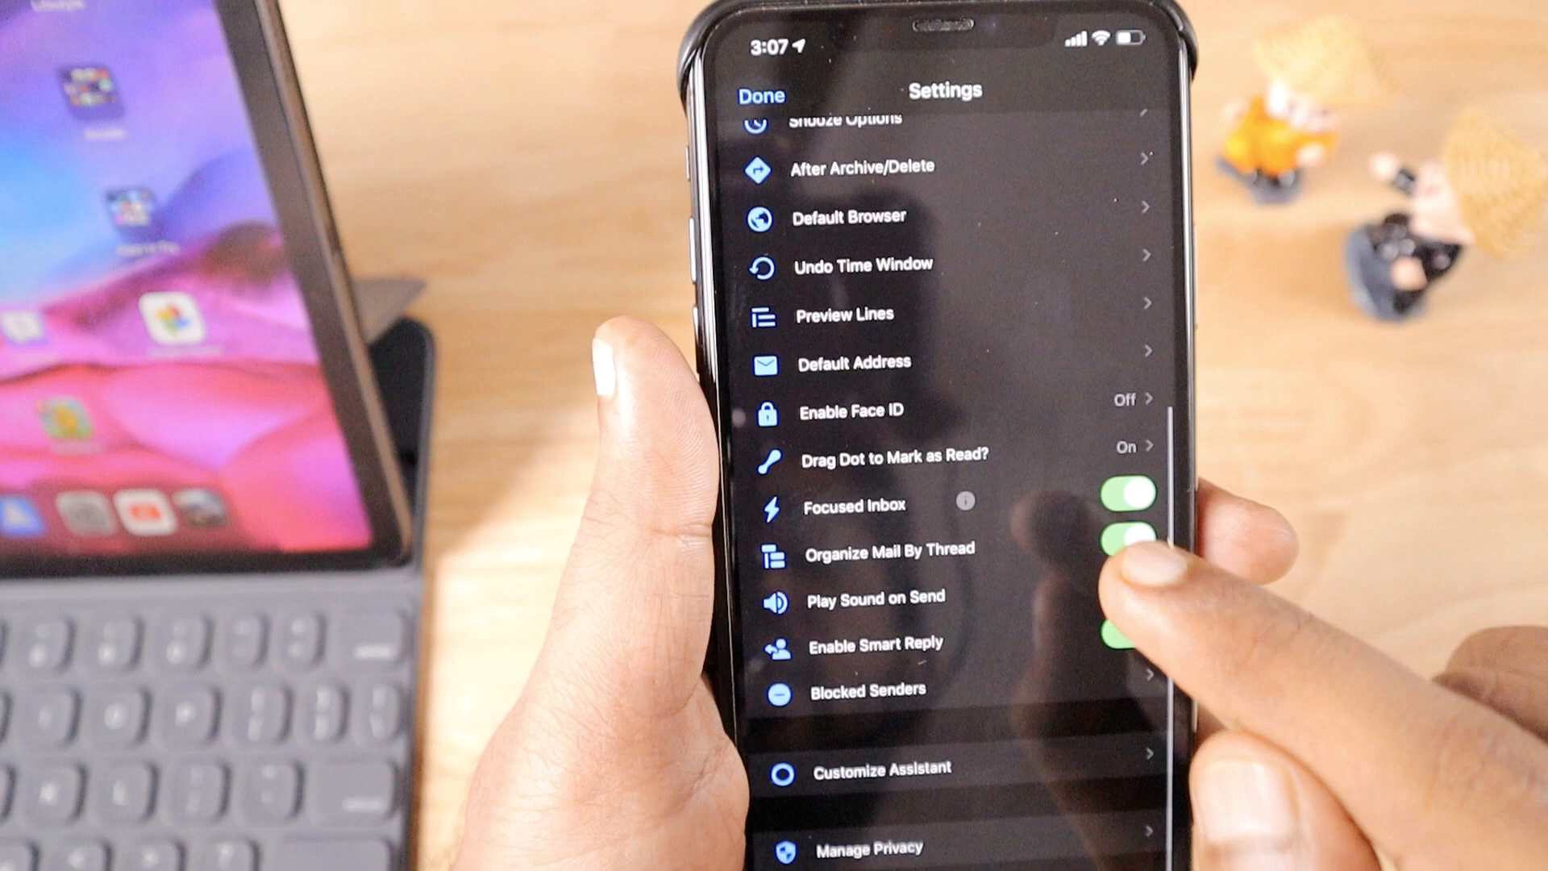
scroll("down", 3)
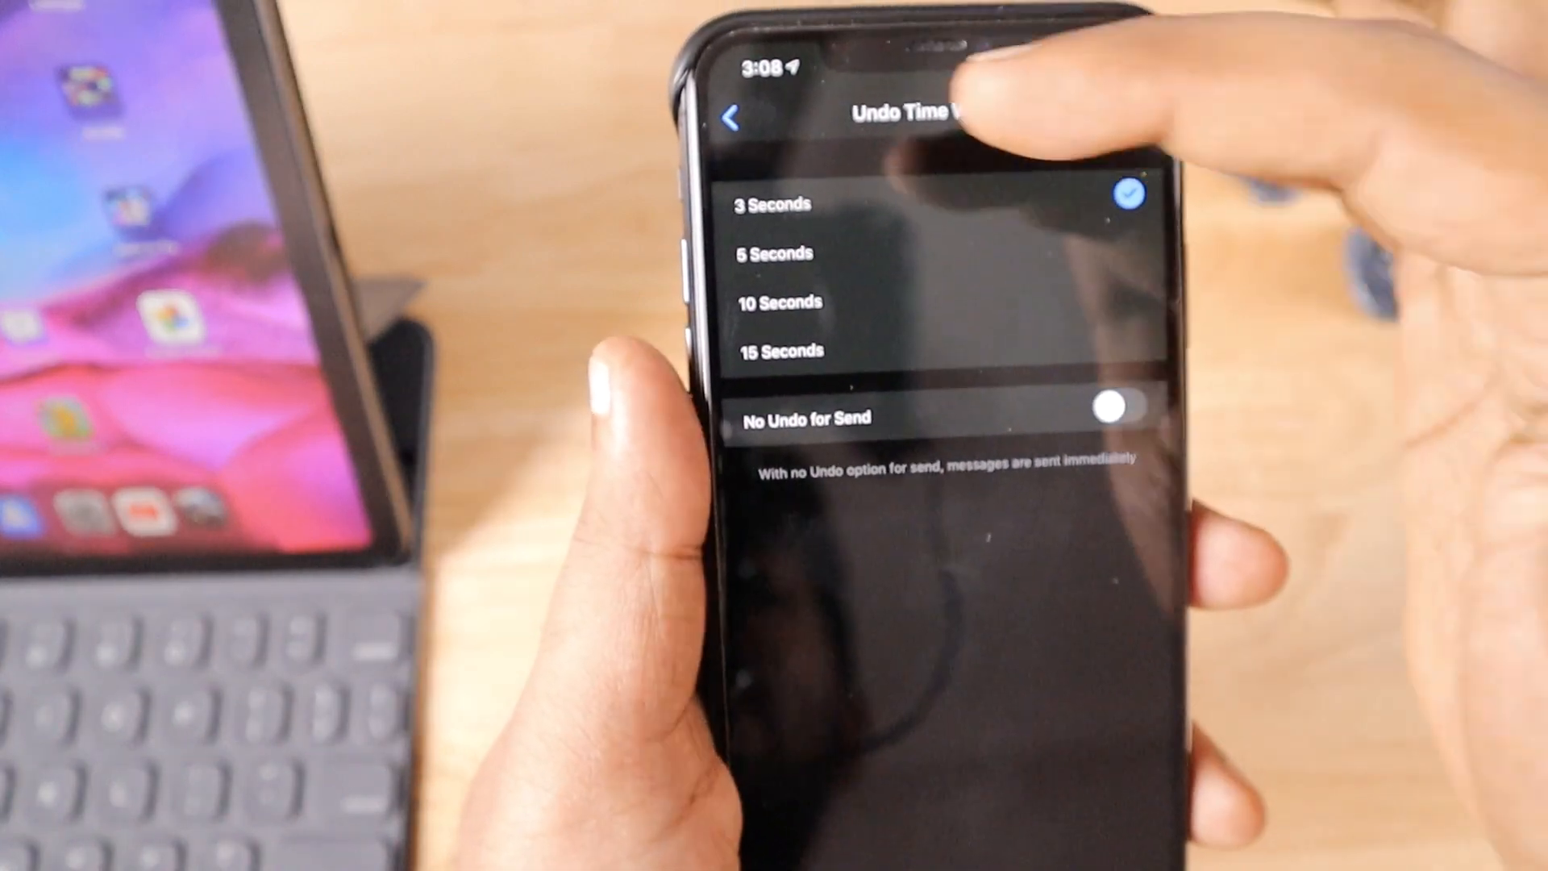
left_click(731, 118)
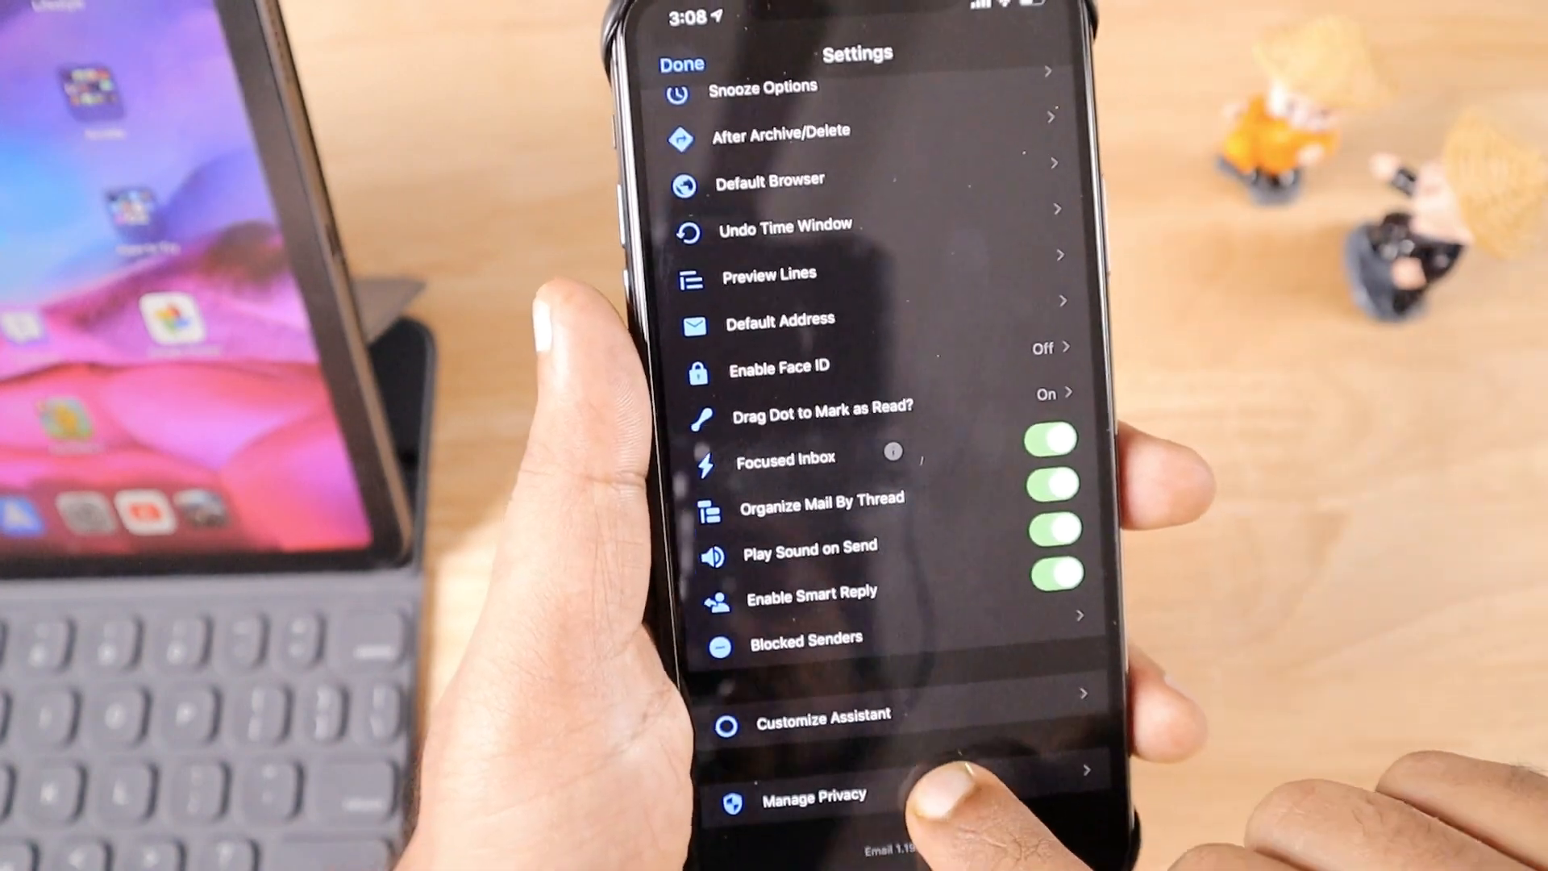
left_click(813, 796)
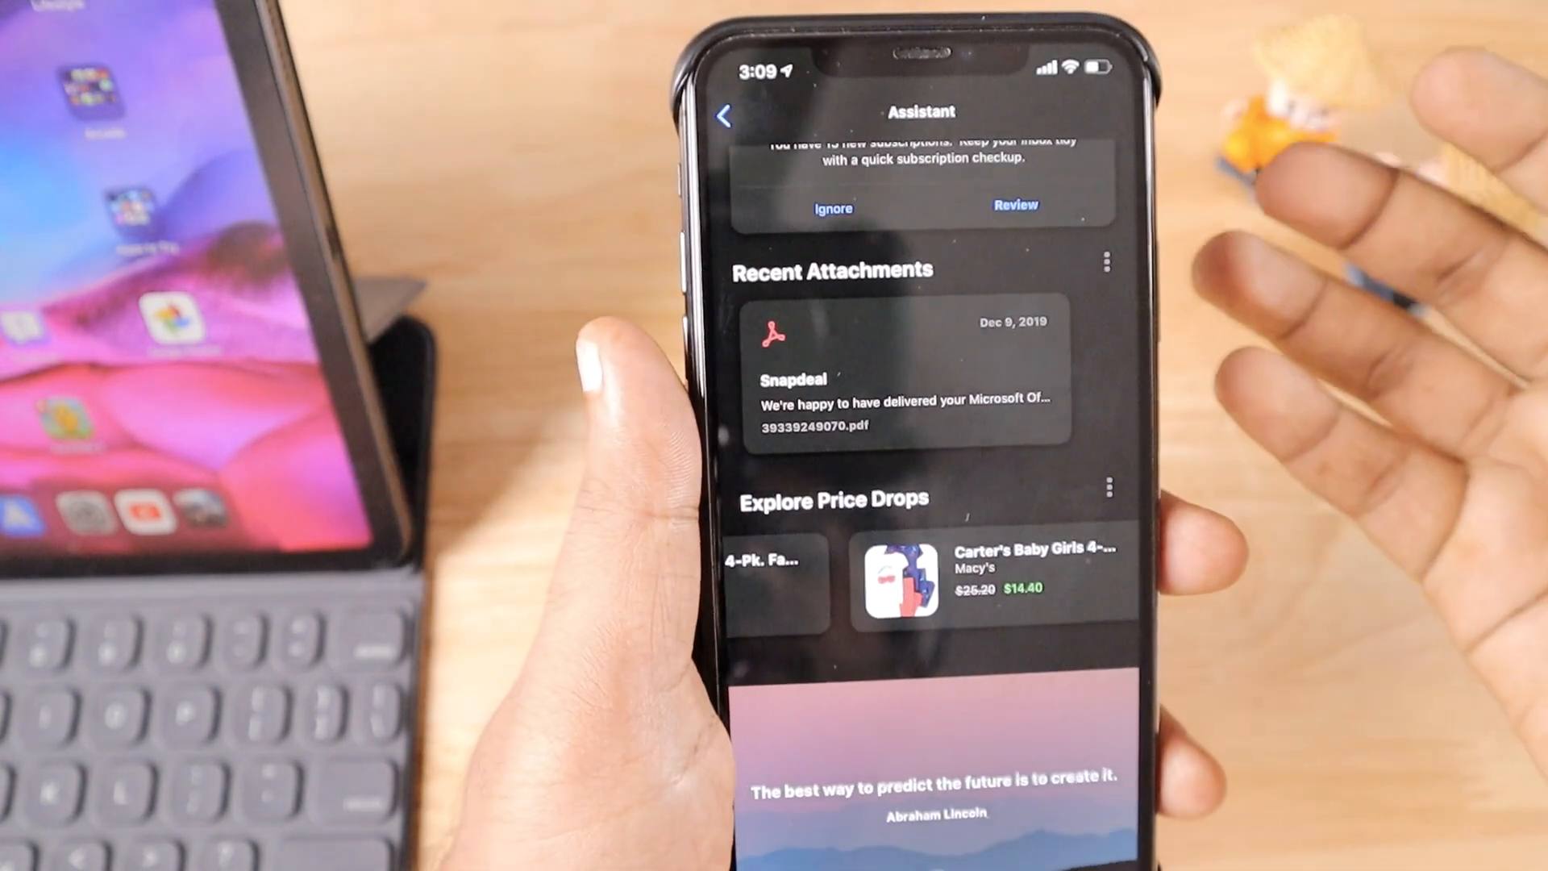
scroll("left", 3)
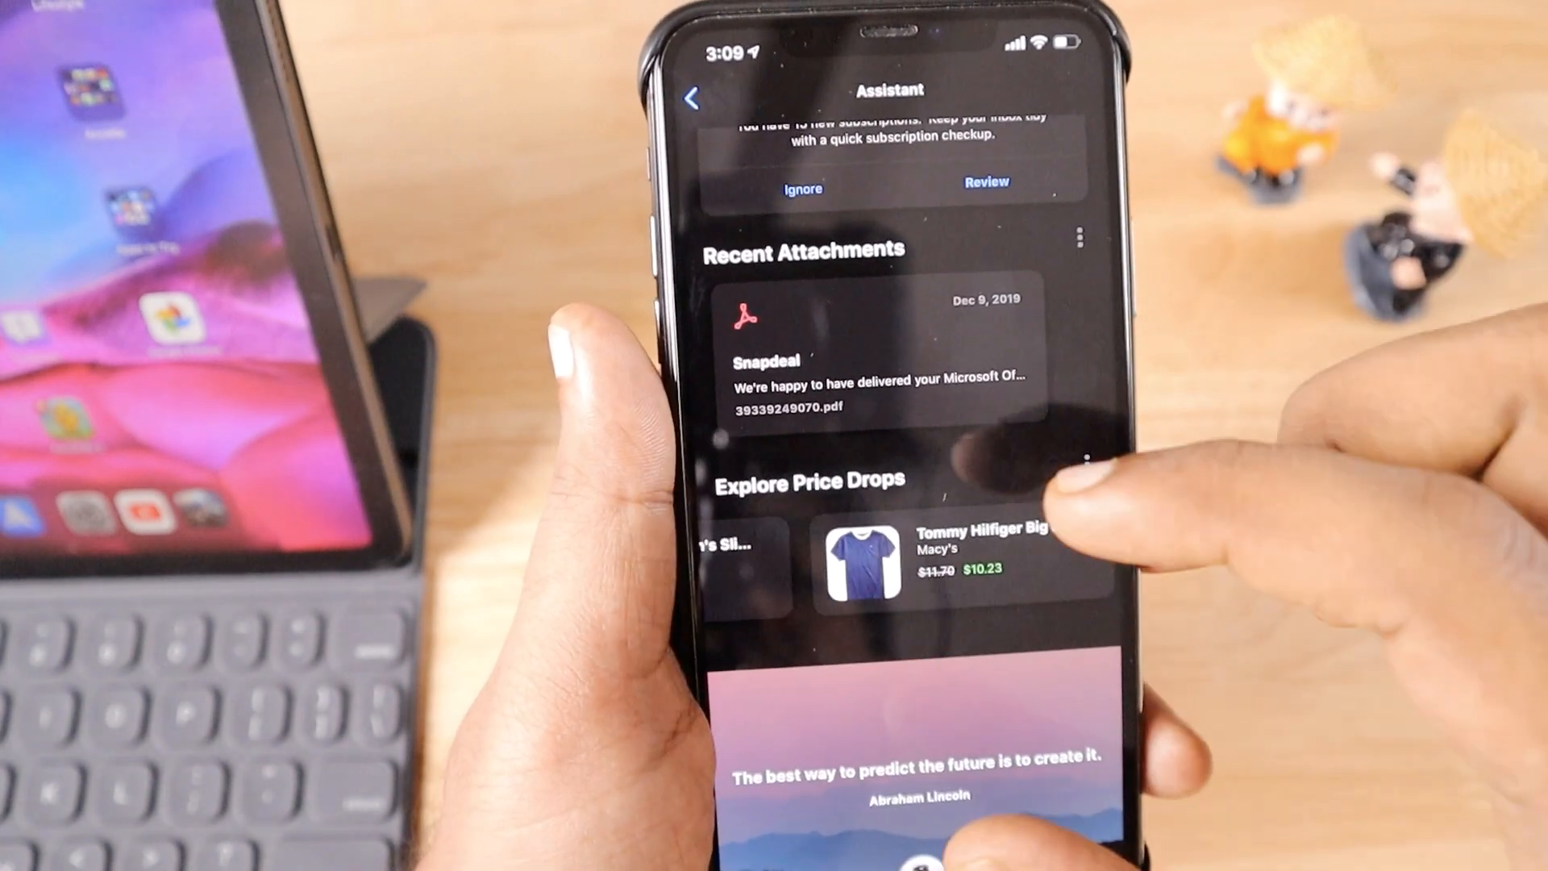
scroll("down", 3)
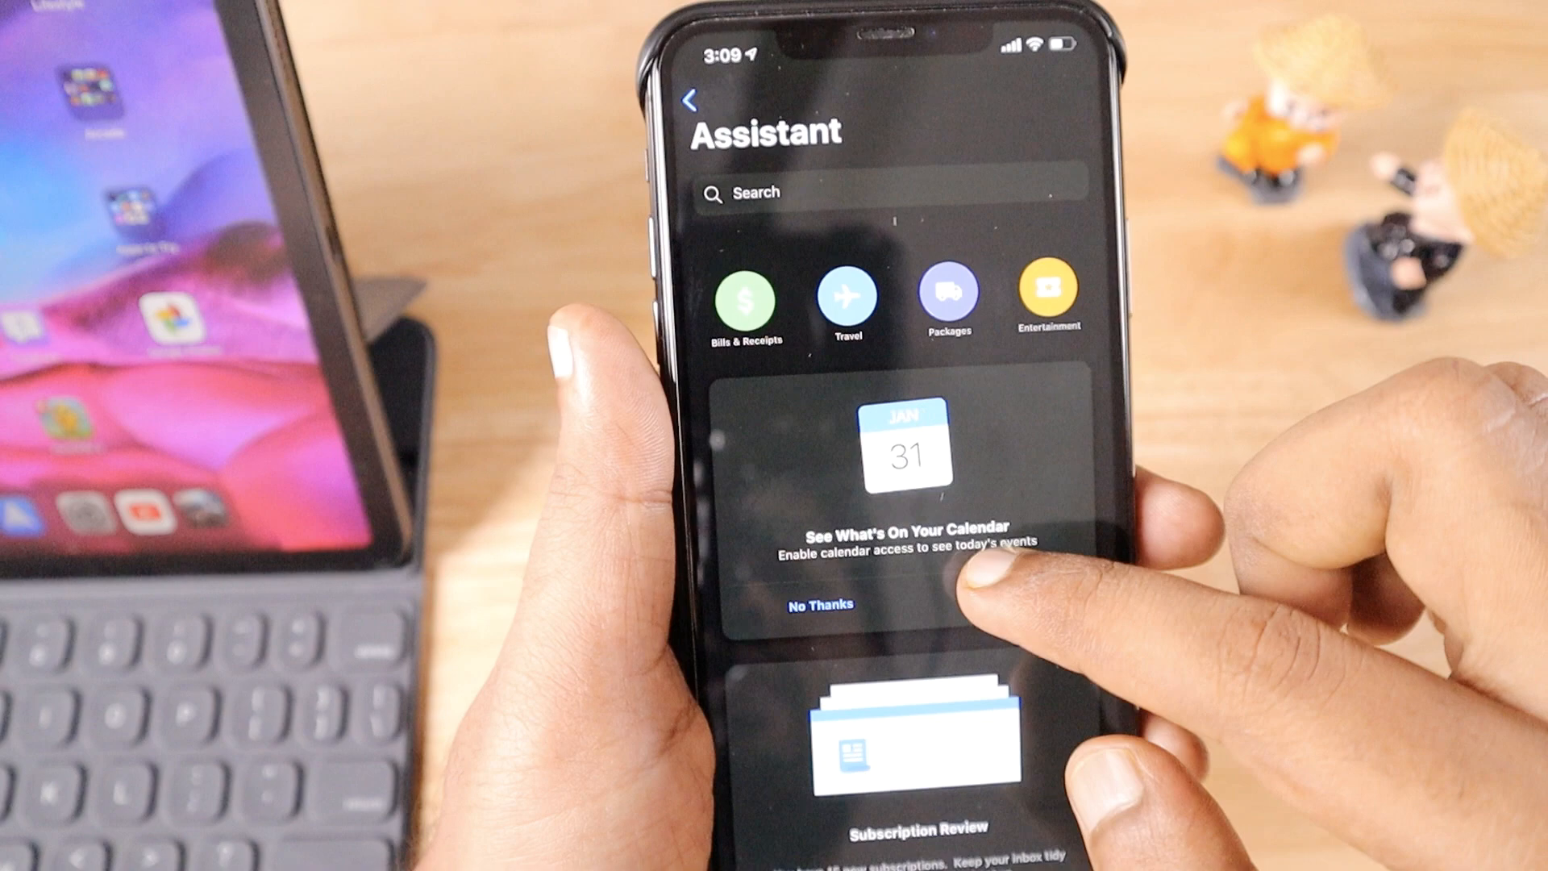
scroll("up", 3)
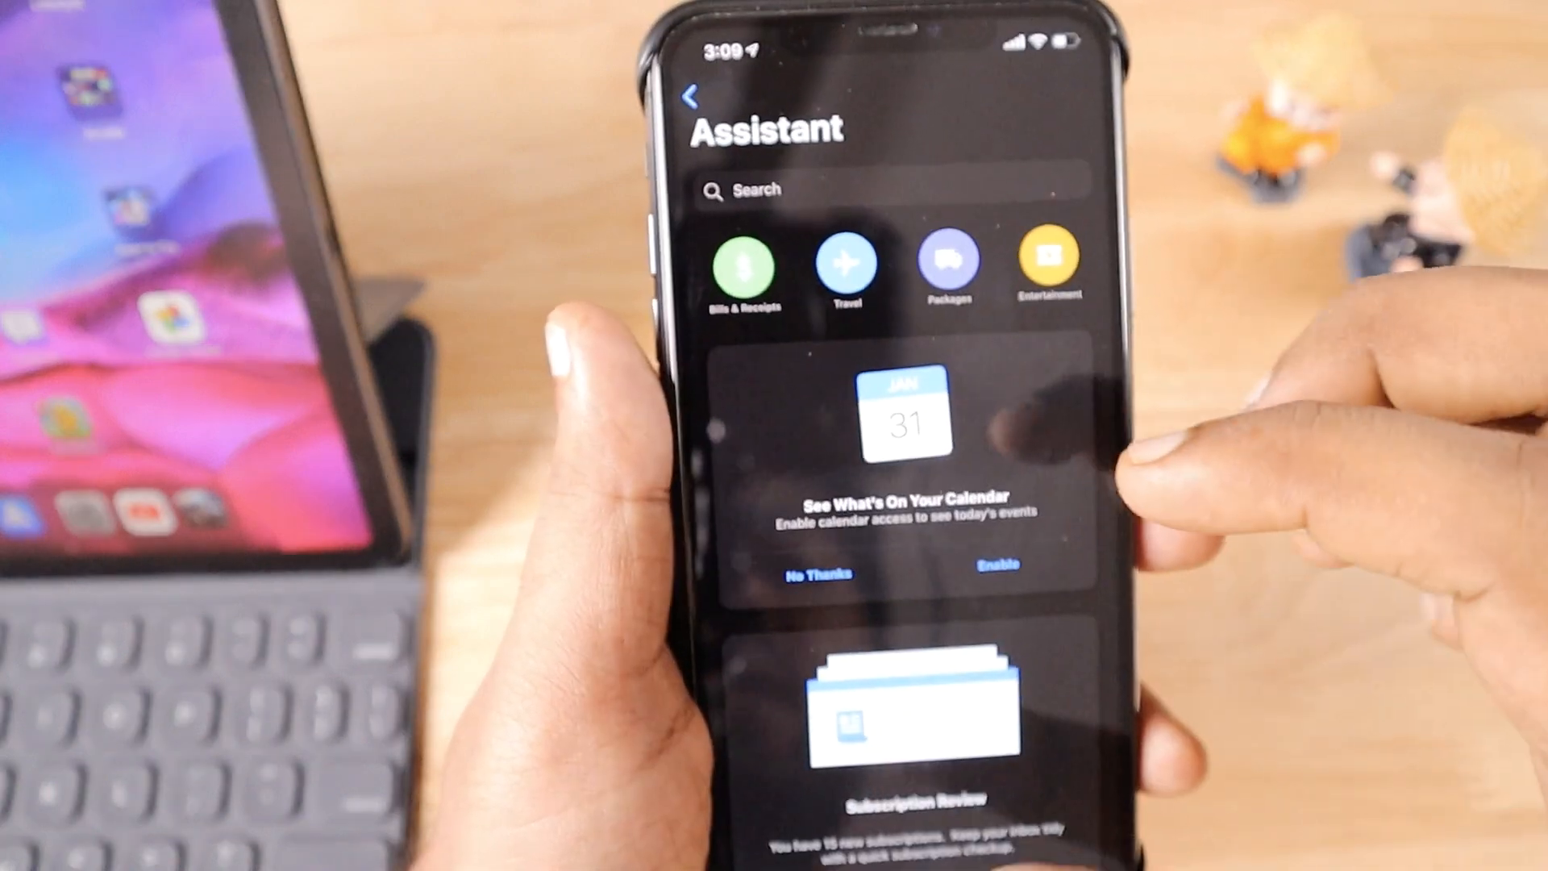
scroll("down", 3)
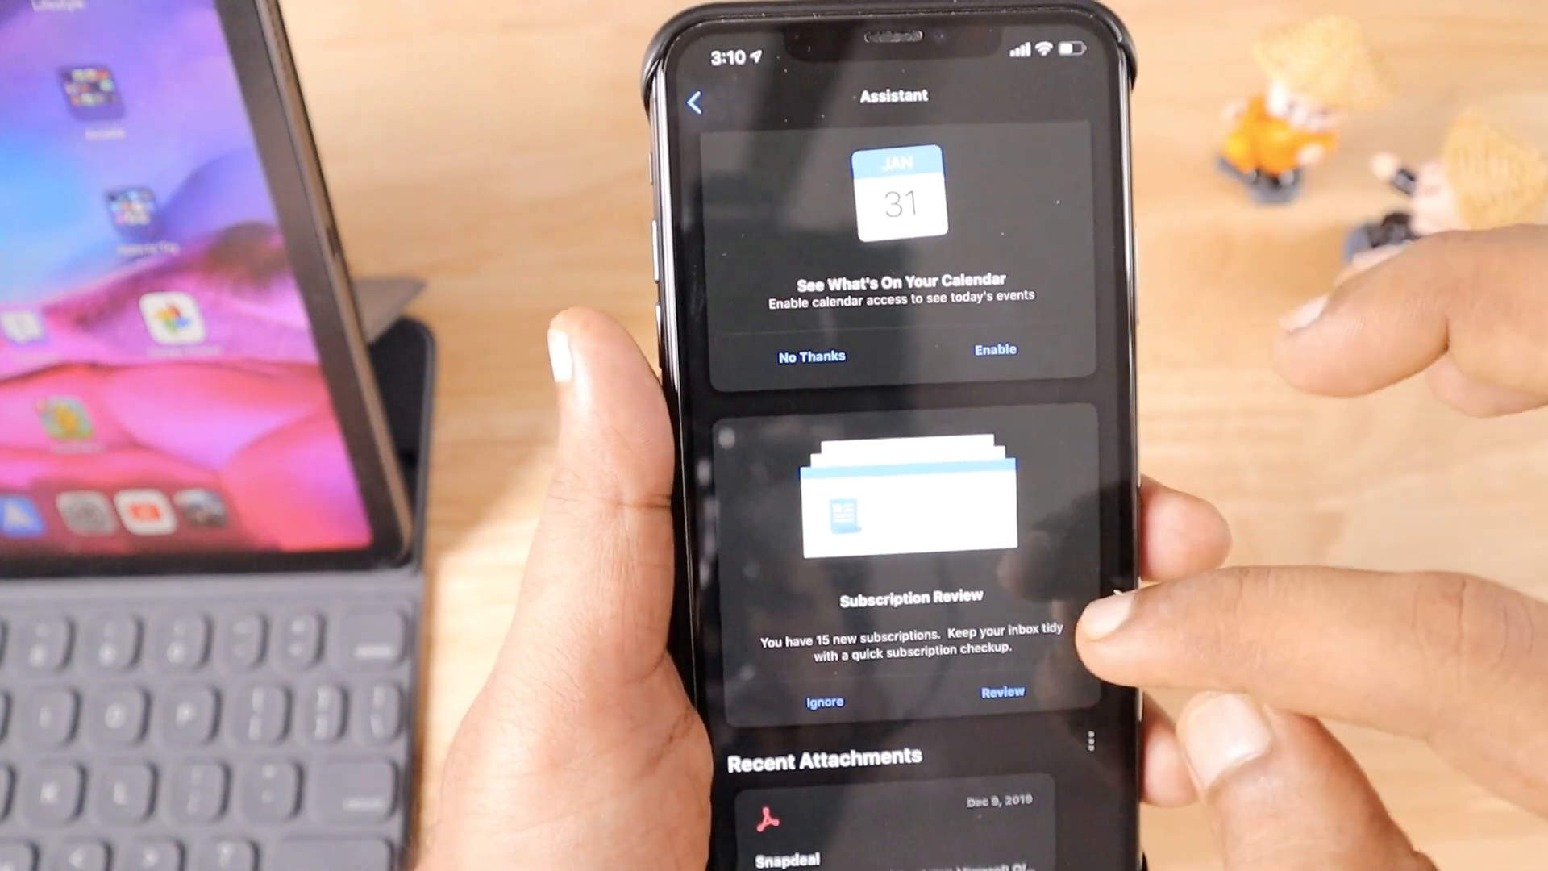
scroll("up", 3)
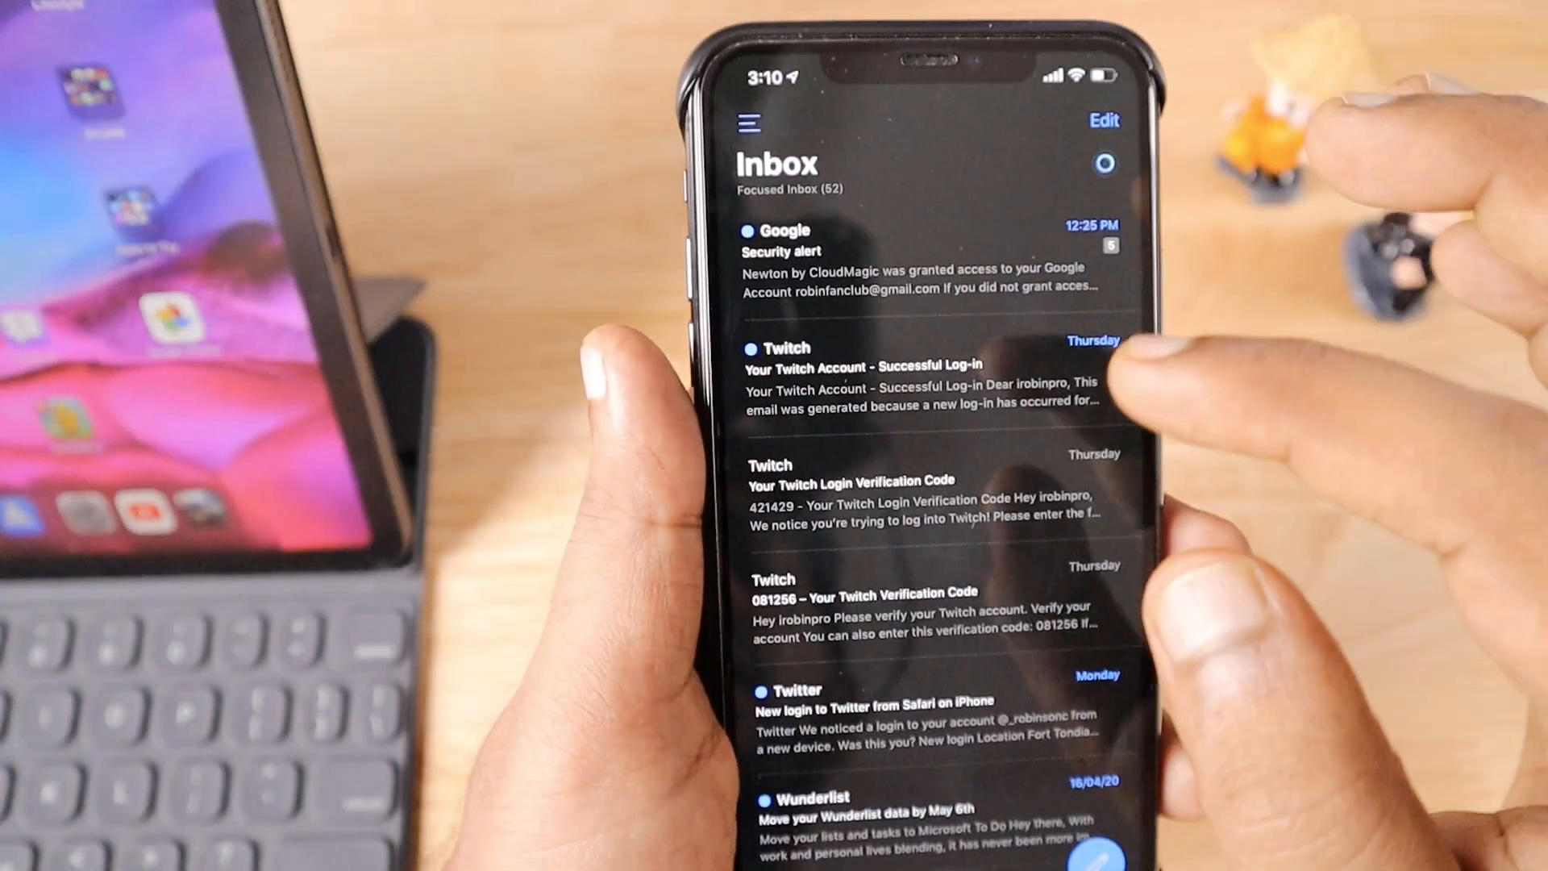
scroll("up", 3)
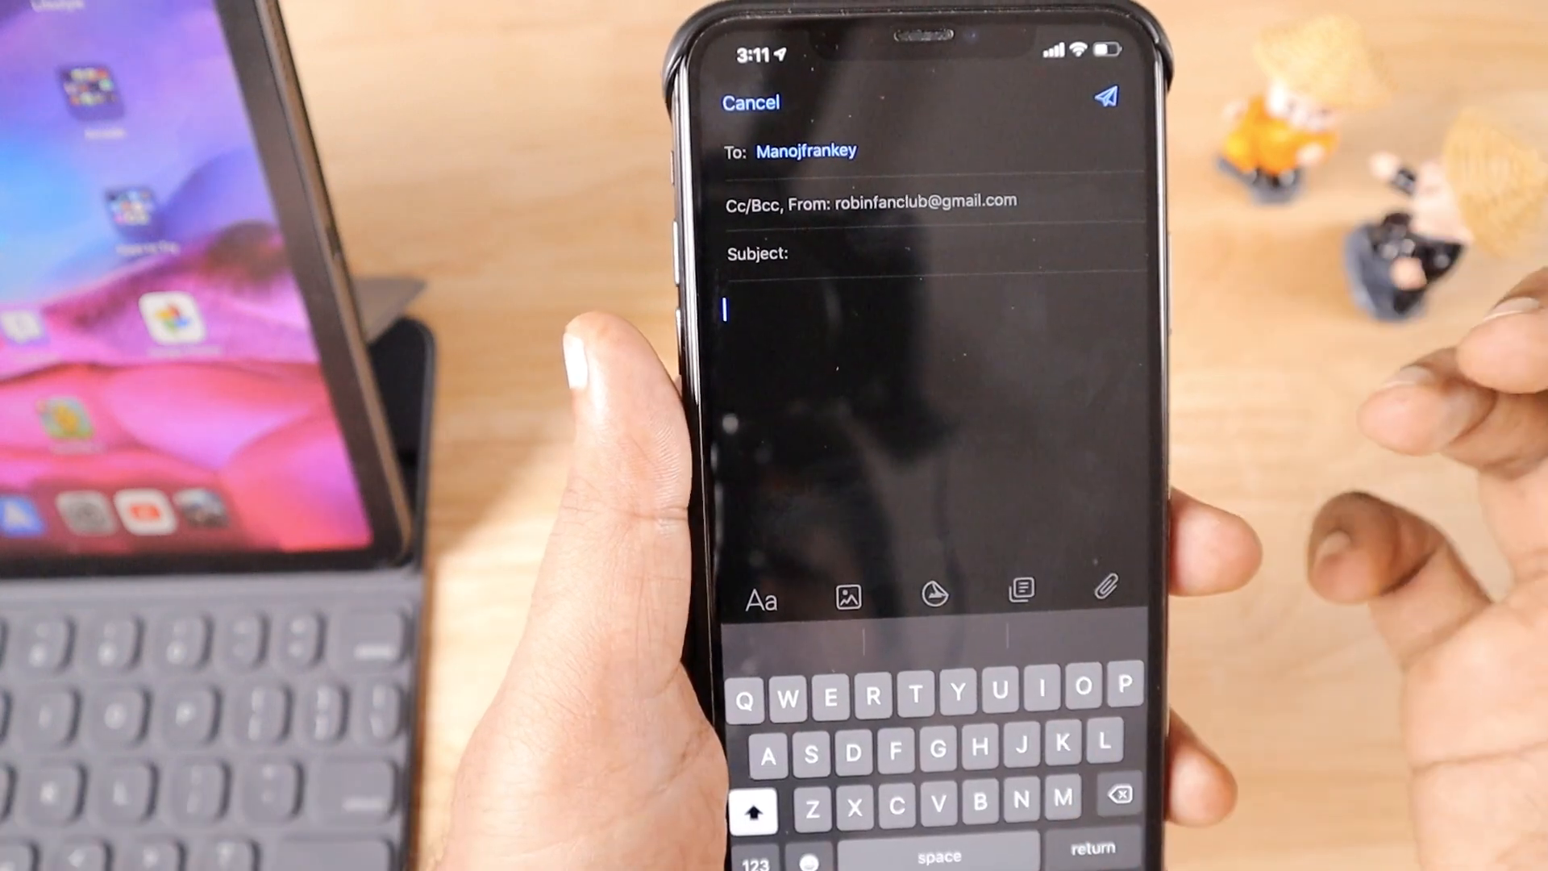
- Show the GIPHY GIF and sticker picker in the draft and browse its contents
left_click(932, 595)
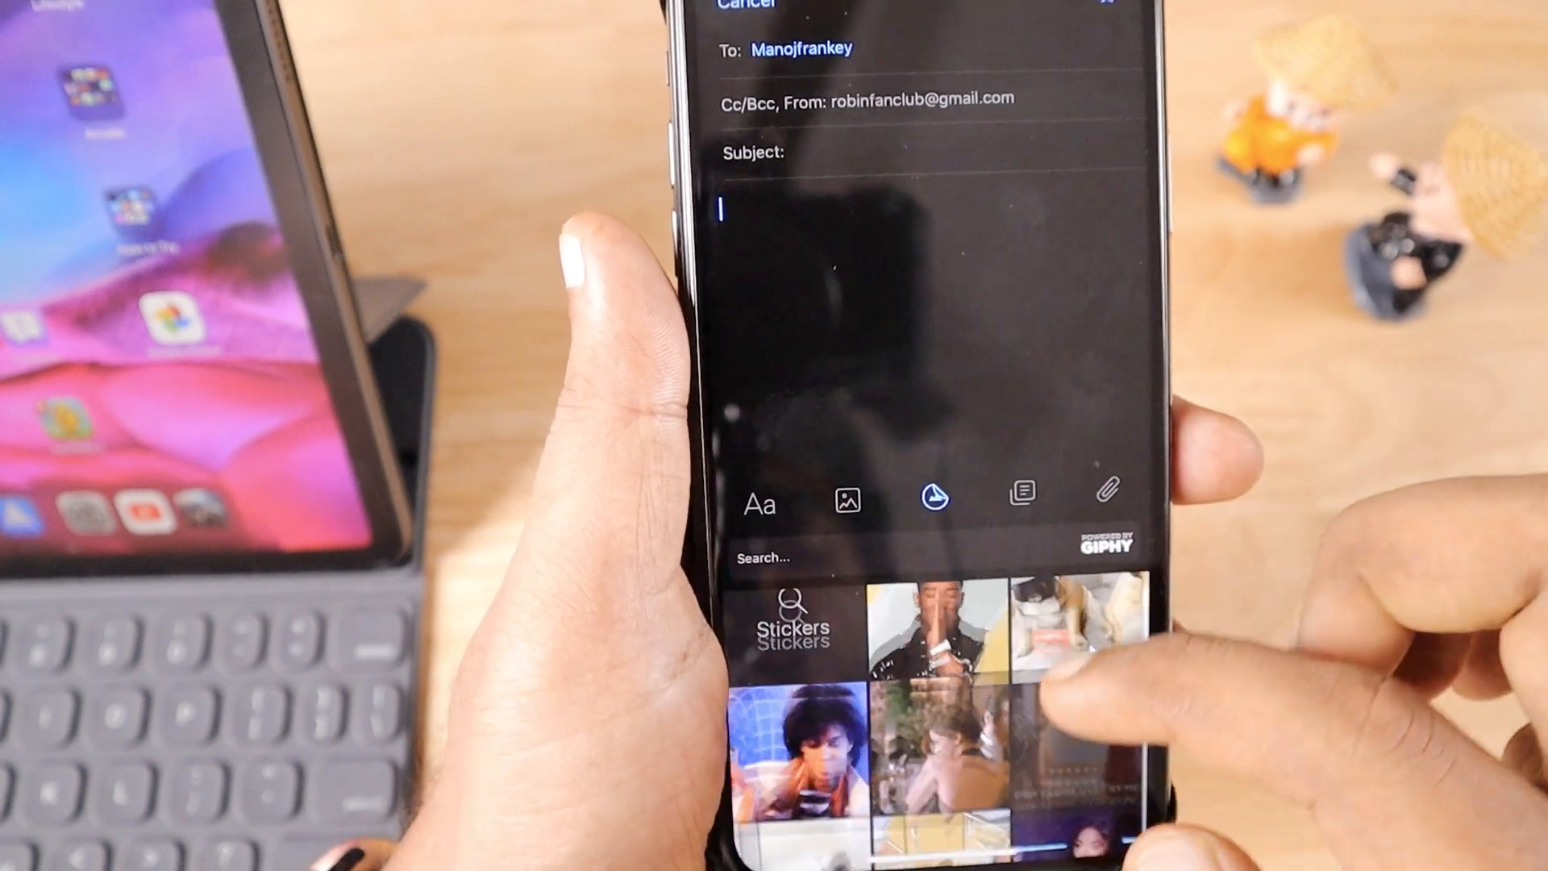
scroll("up", 3)
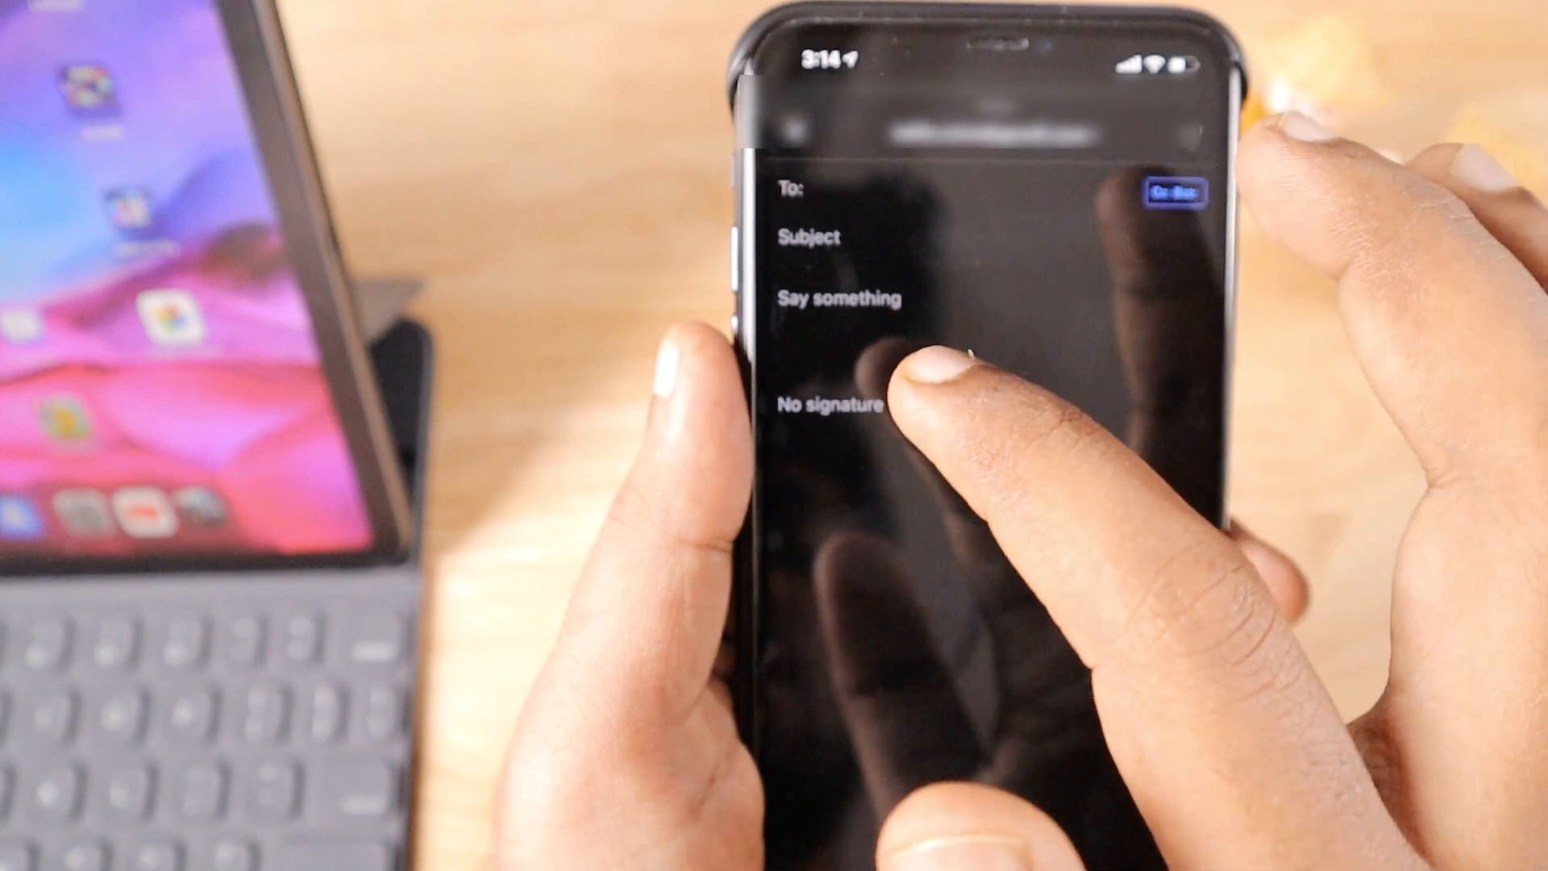
left_click(839, 298)
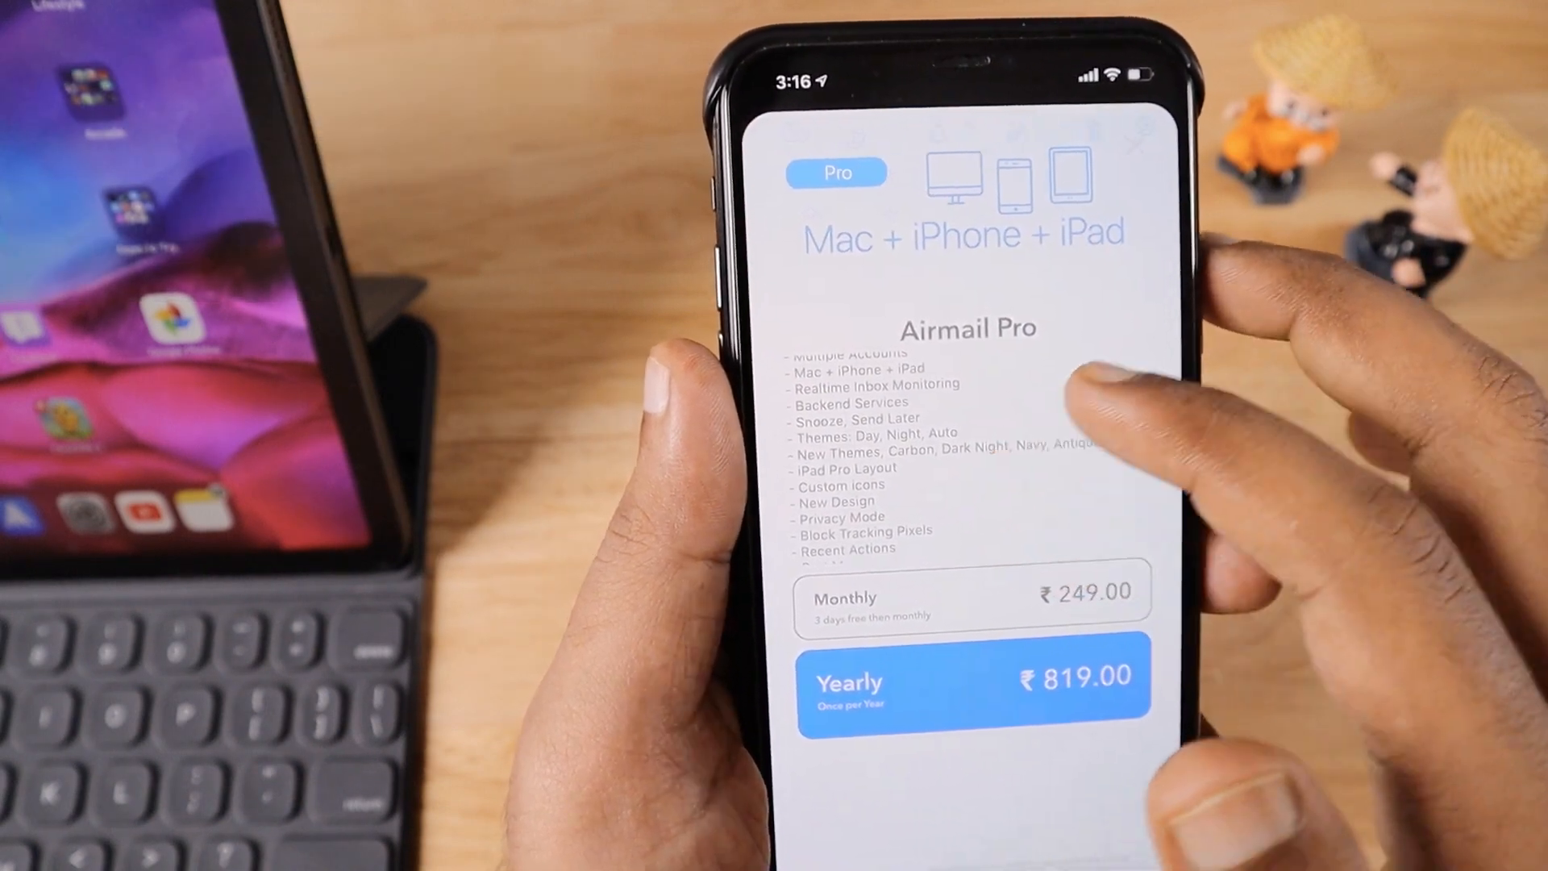
- Scroll the Get Airmail Pro feature list and its Monthly/Yearly plan prices
scroll("up", 3)
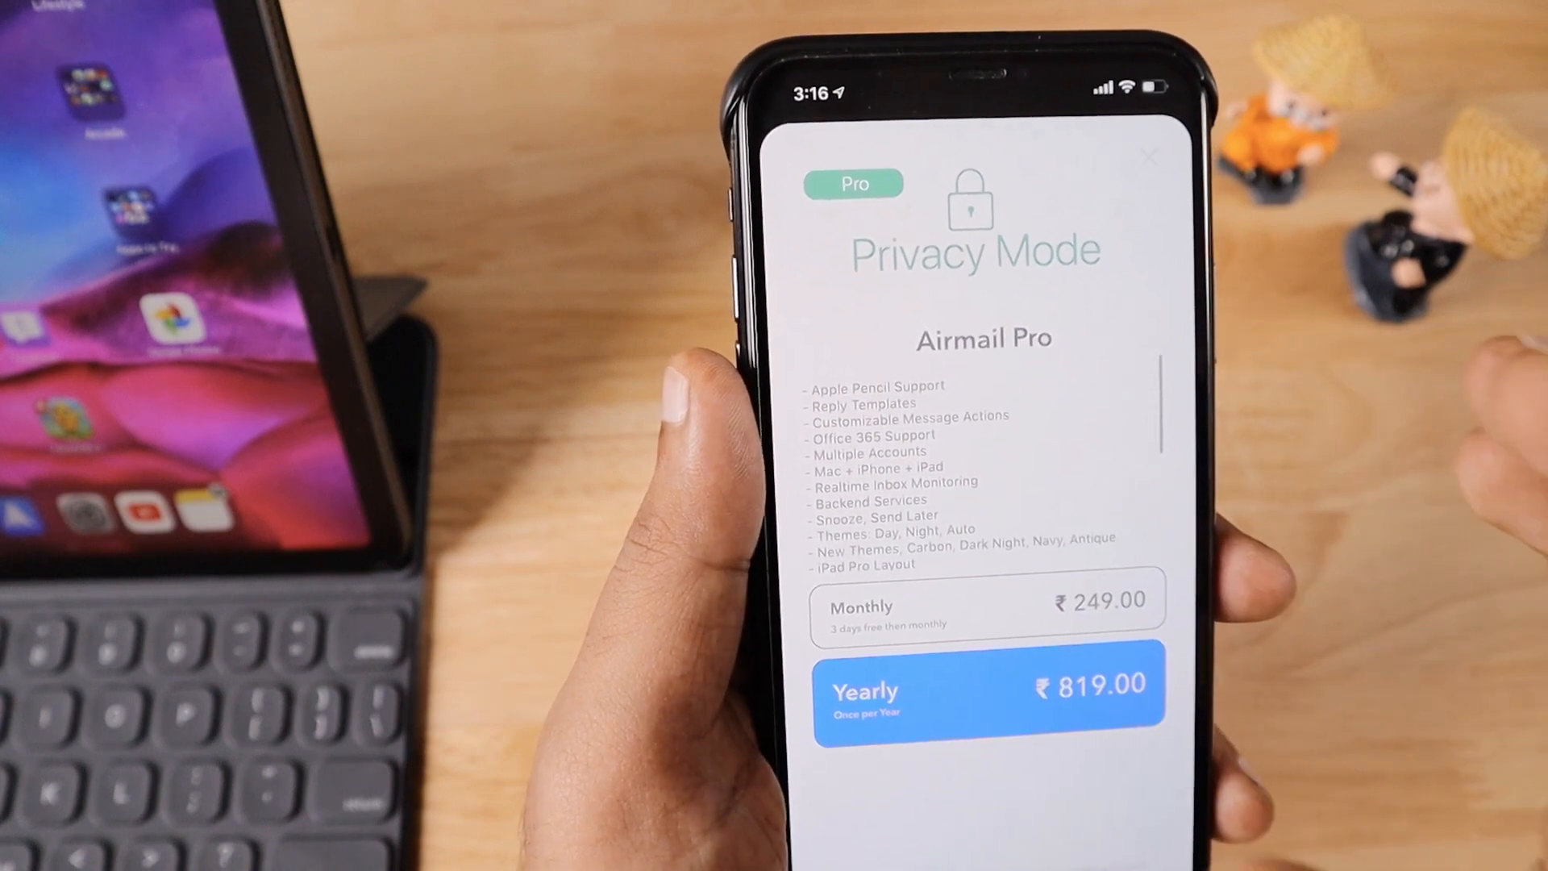
scroll("left", 3)
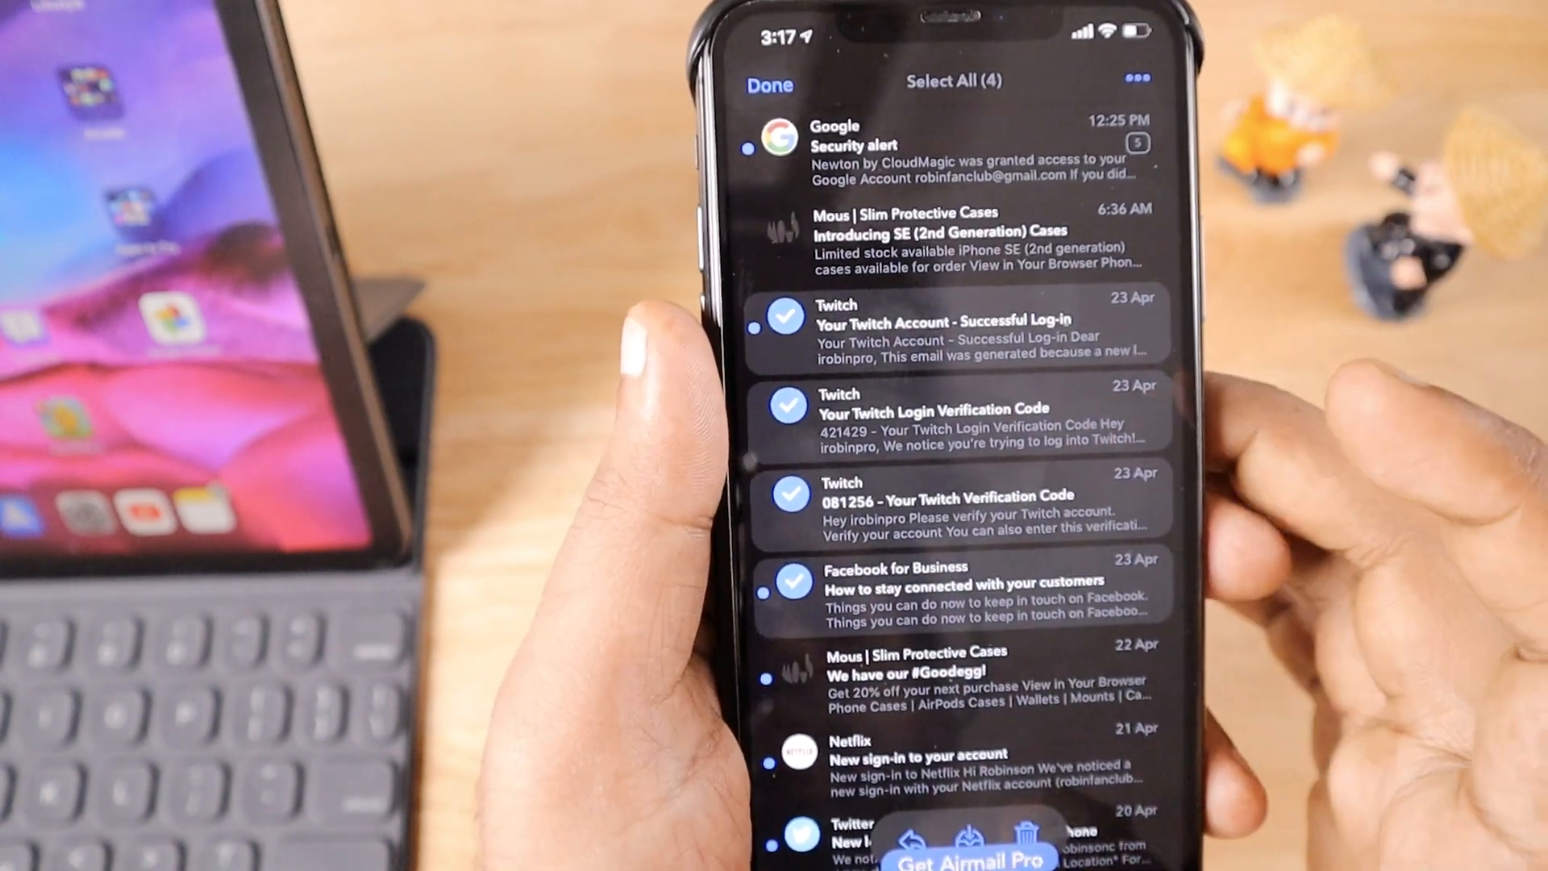
- View the Mark As Read/Archive/Trash bulk actions for the checked messages and dismiss them
scroll("up", 3)
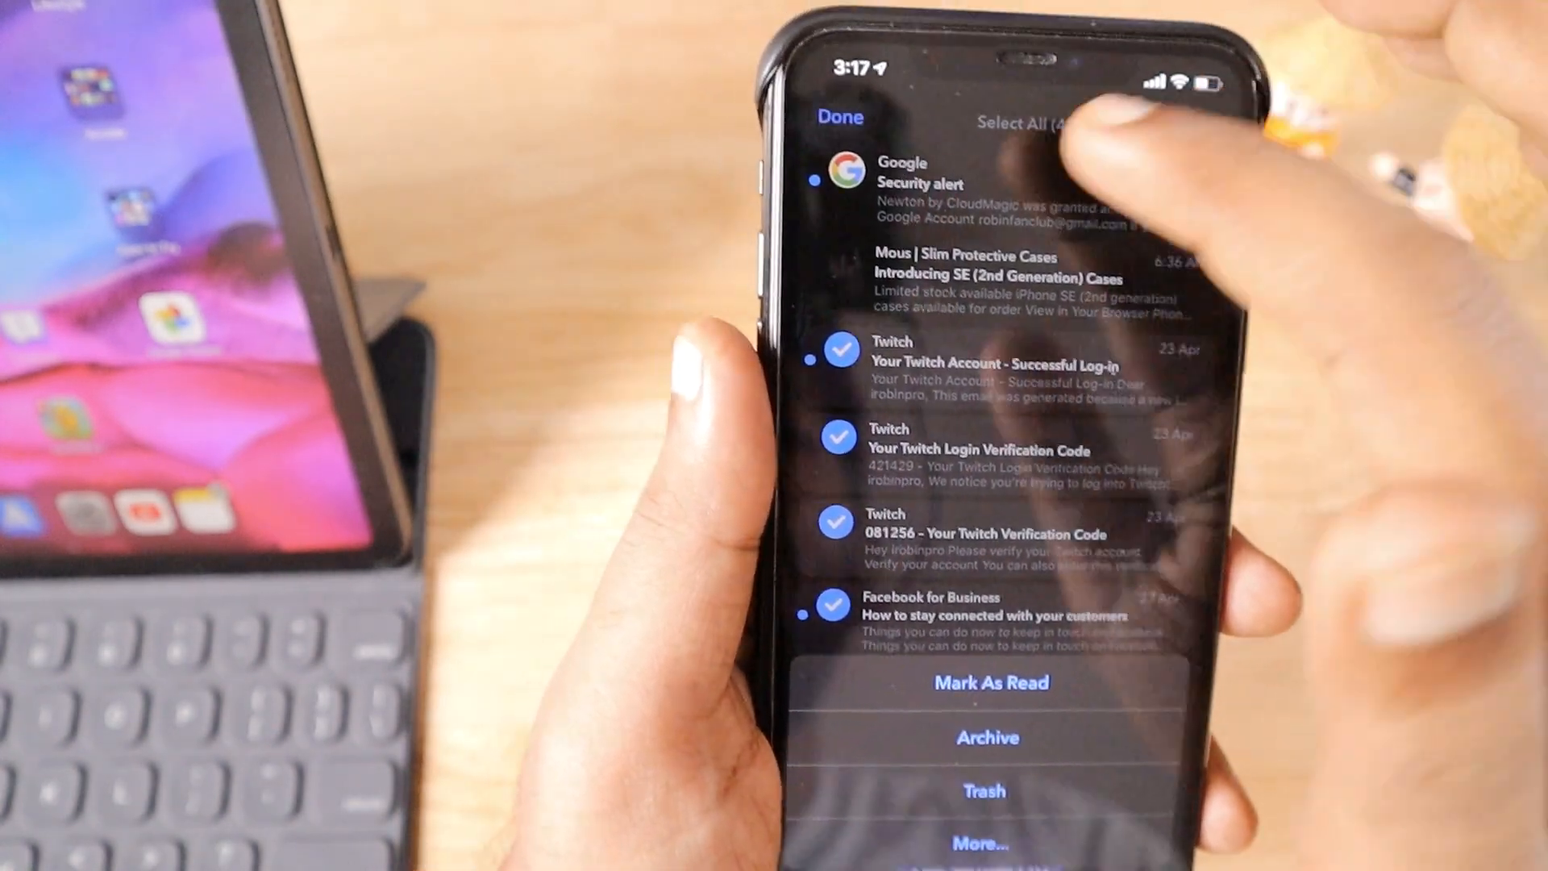
left_click(838, 118)
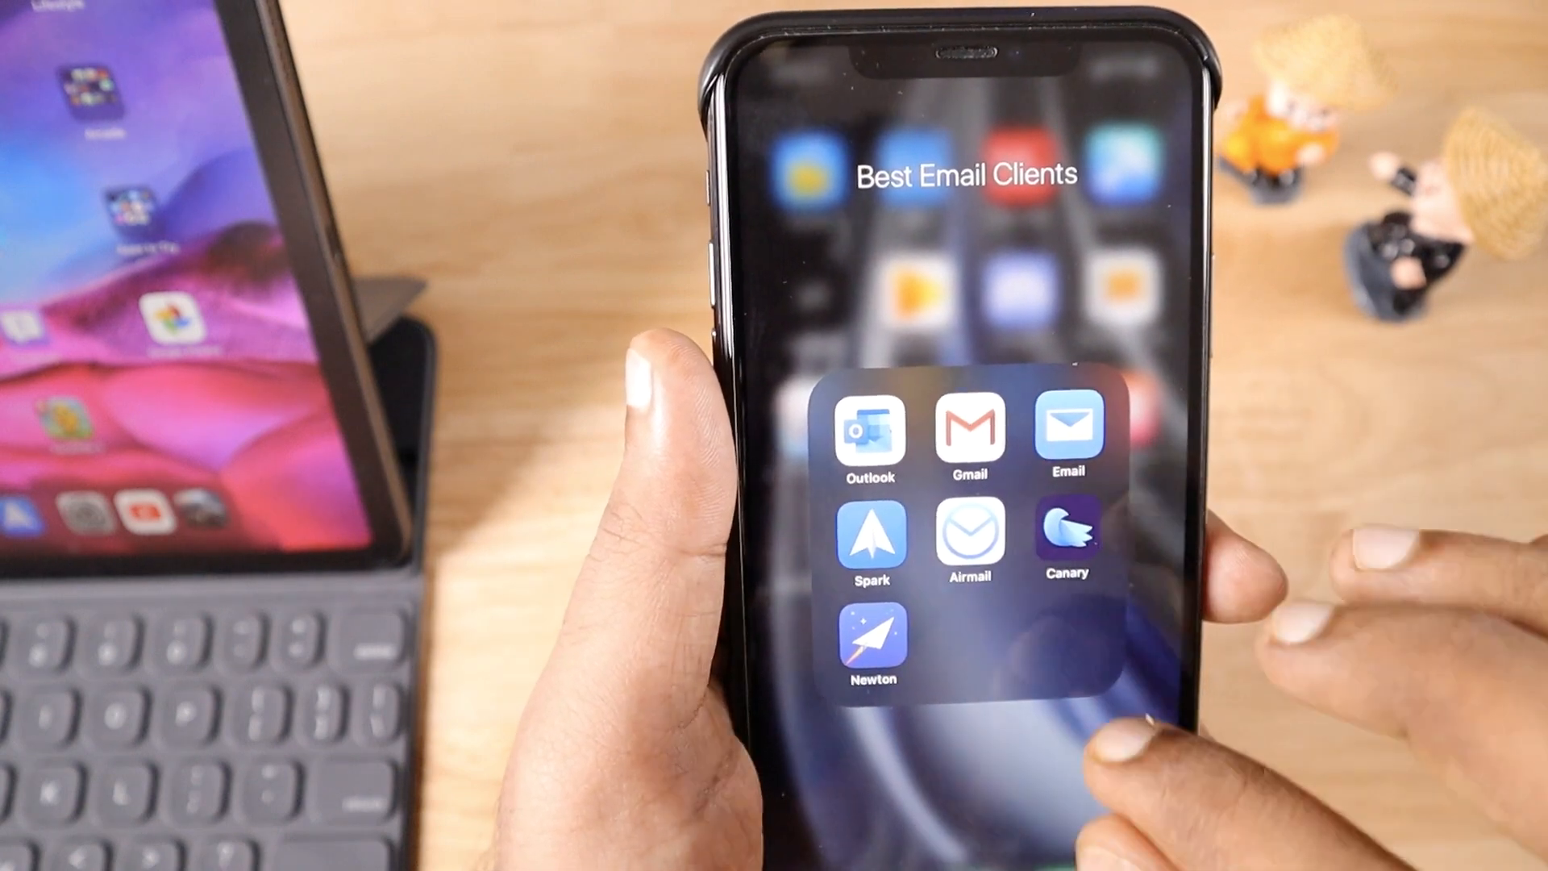
- Launch Canary Mail from the Best Email Clients folder, landing on its Pro purchase screen
left_click(869, 642)
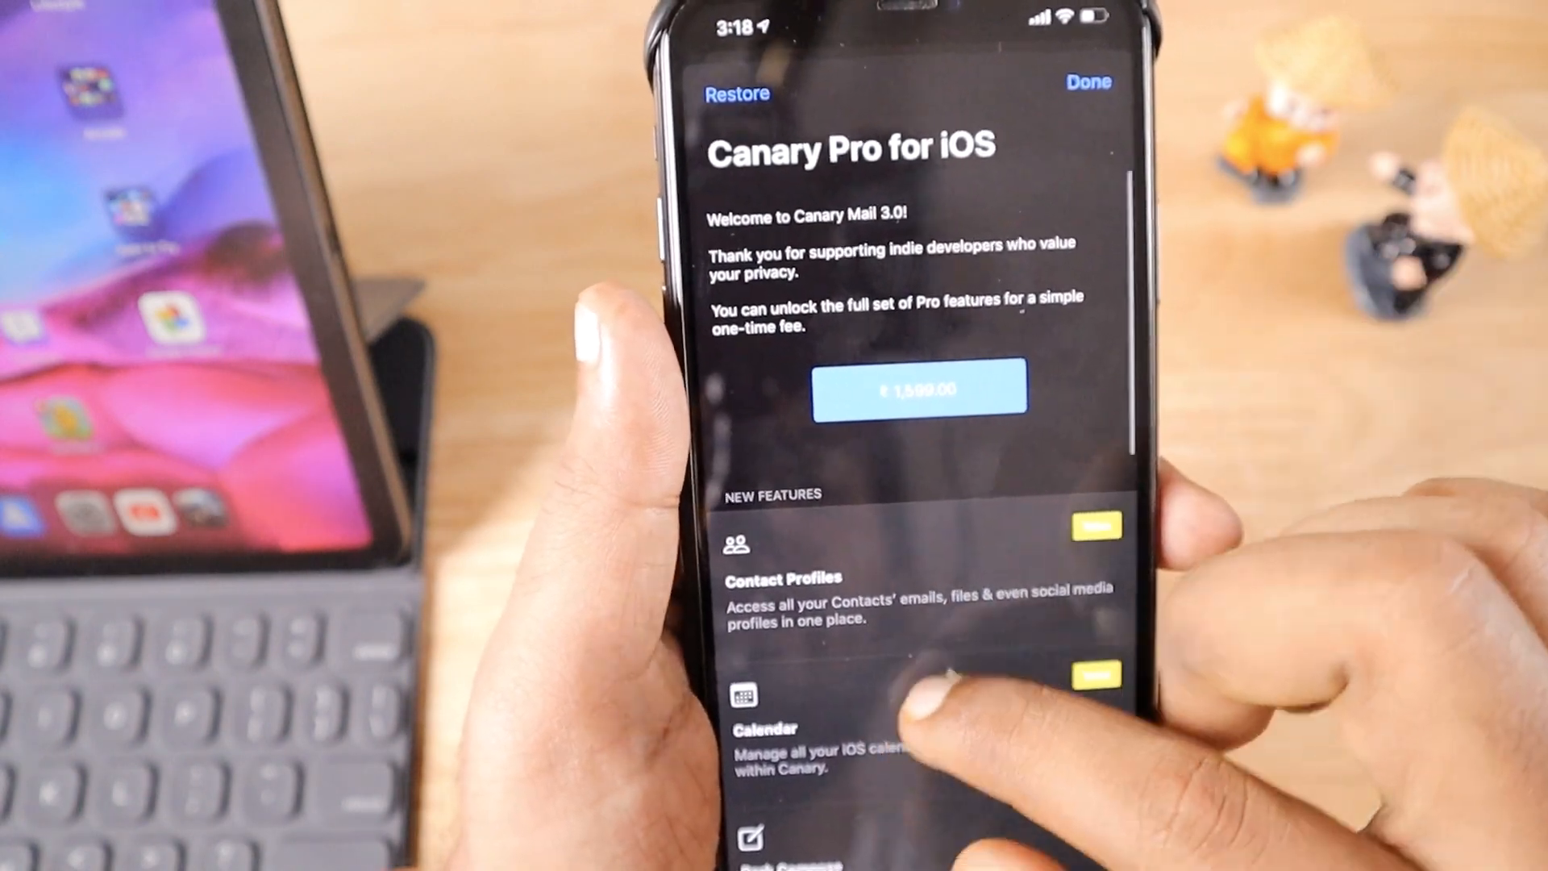
- Scroll through the Canary Pro for iOS feature list before reaching the Mailboxes list
scroll("up", 3)
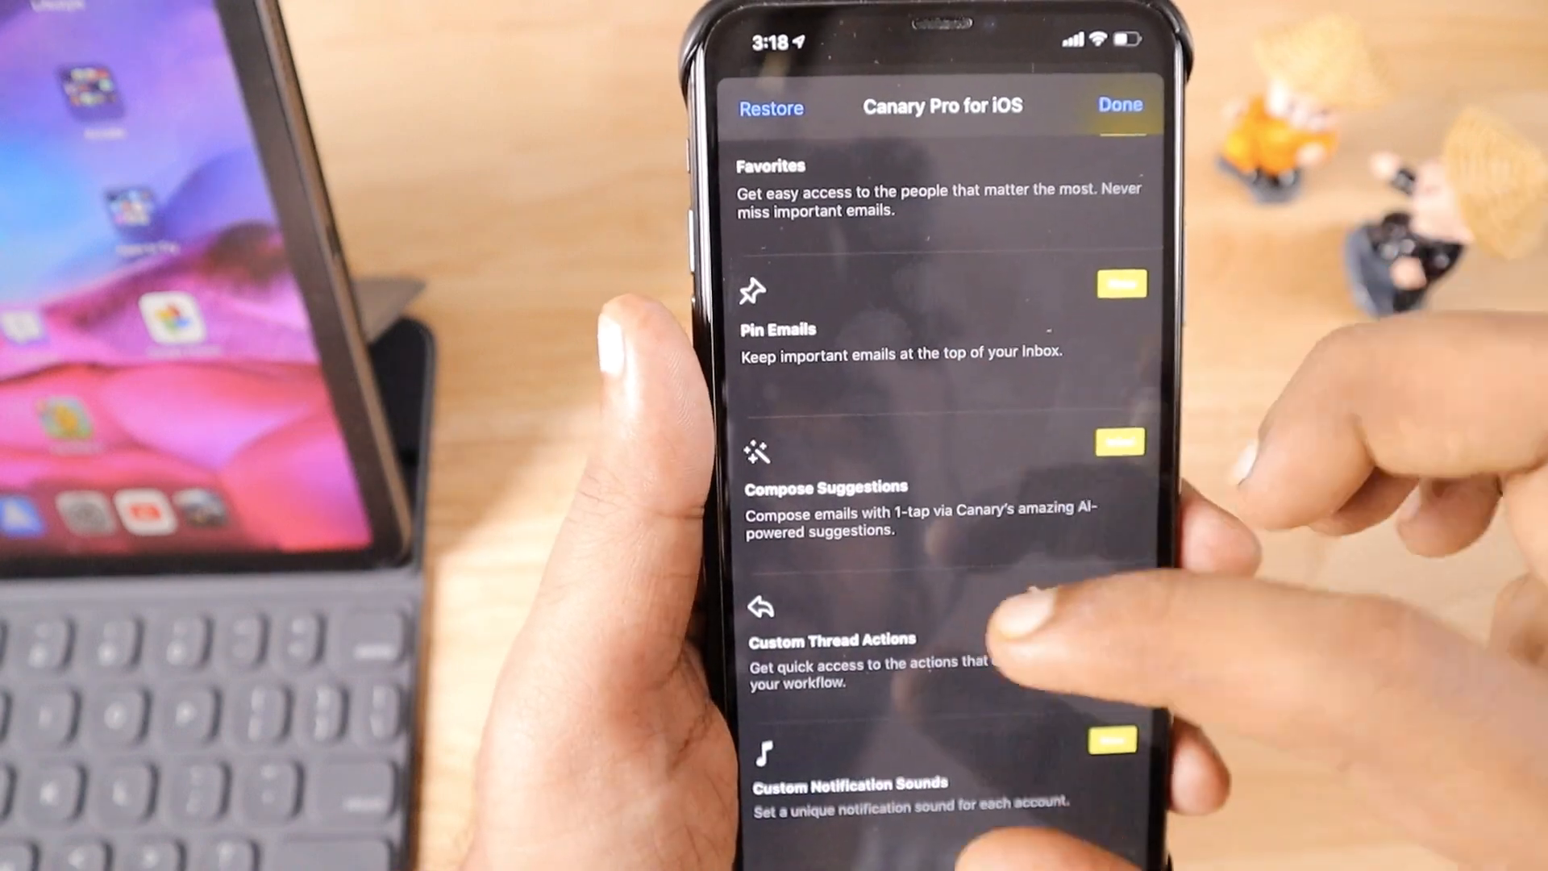
scroll("up", 3)
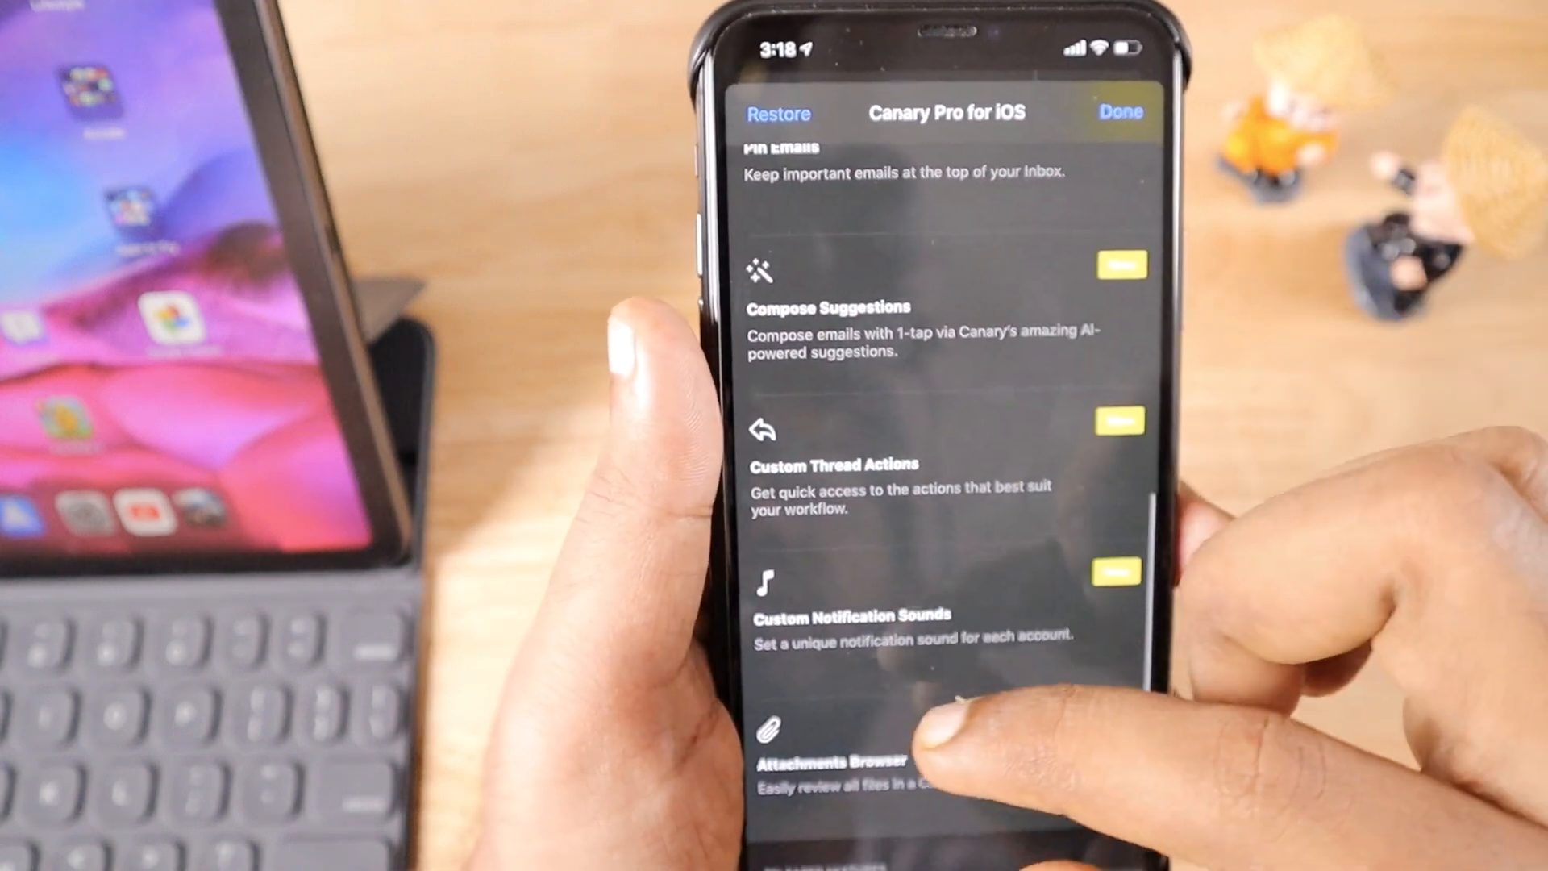
scroll("down", 3)
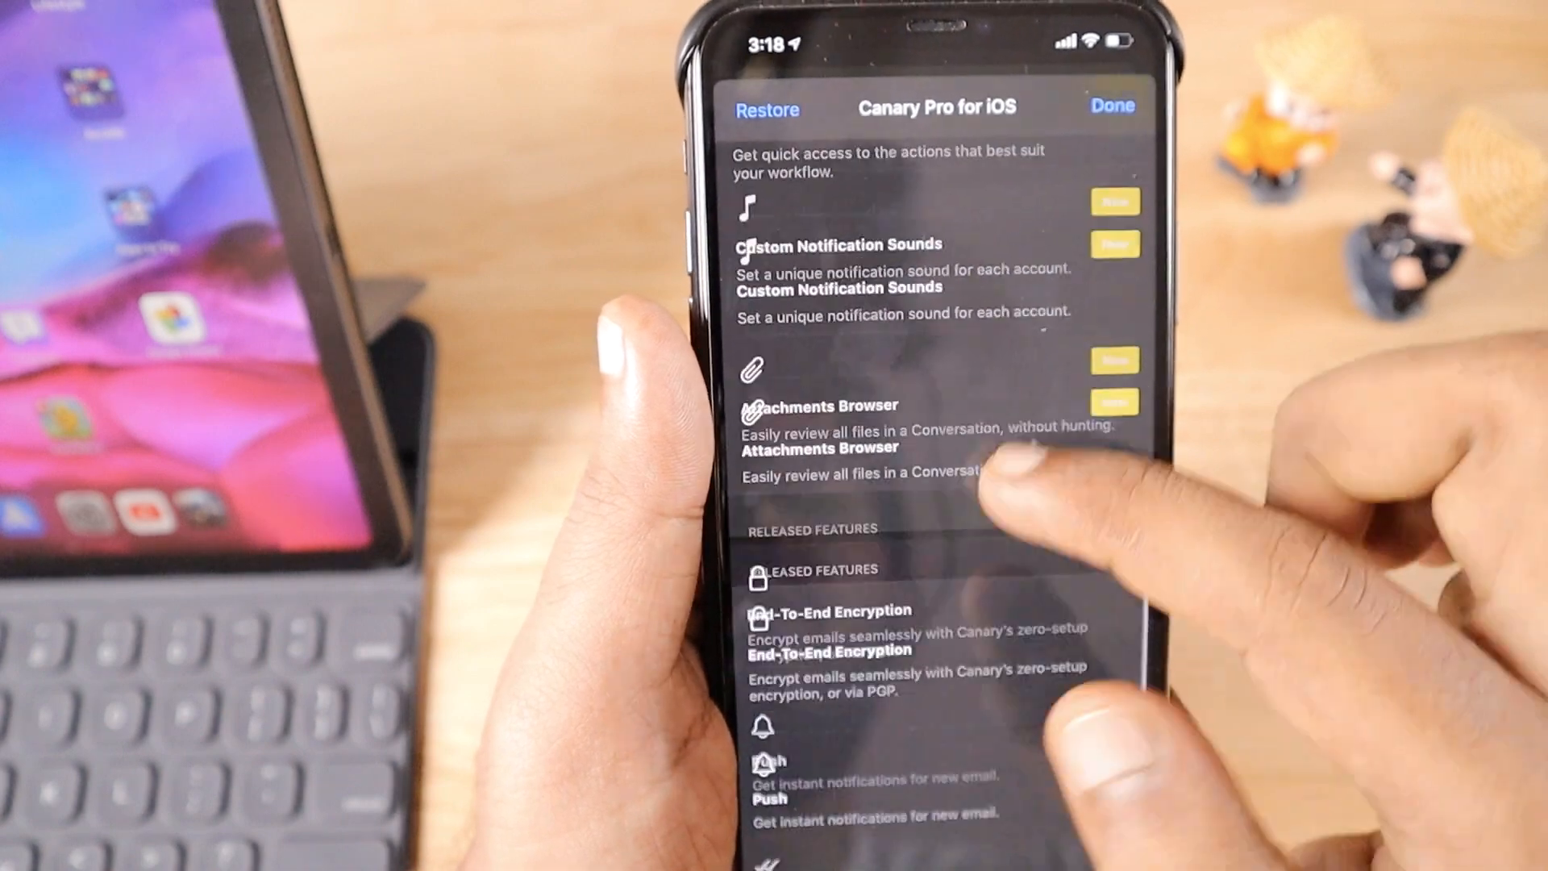
scroll("up", 3)
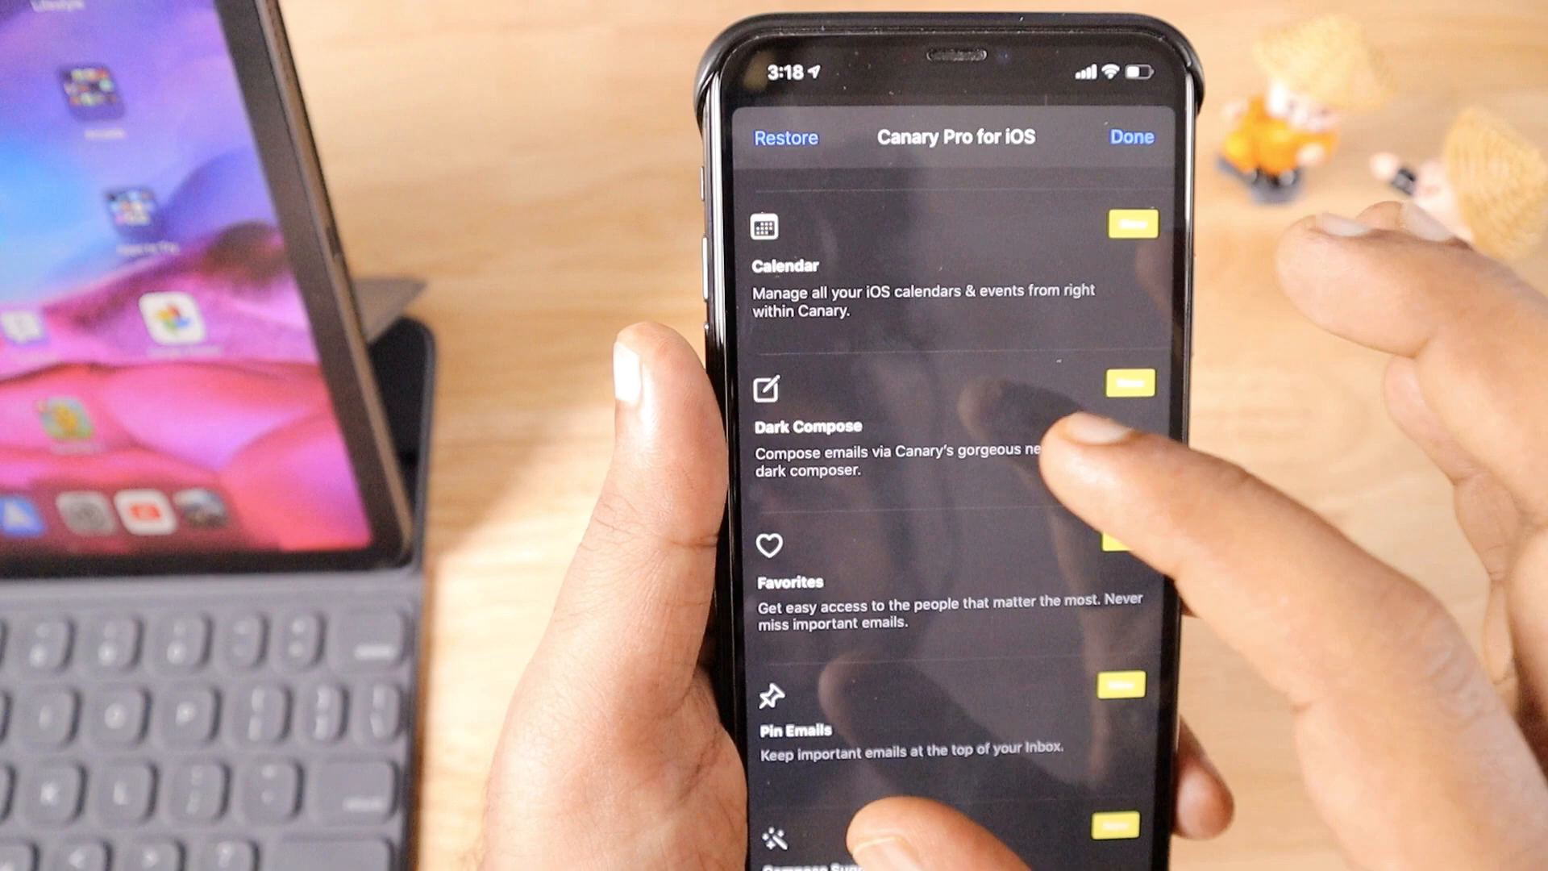
scroll("down", 3)
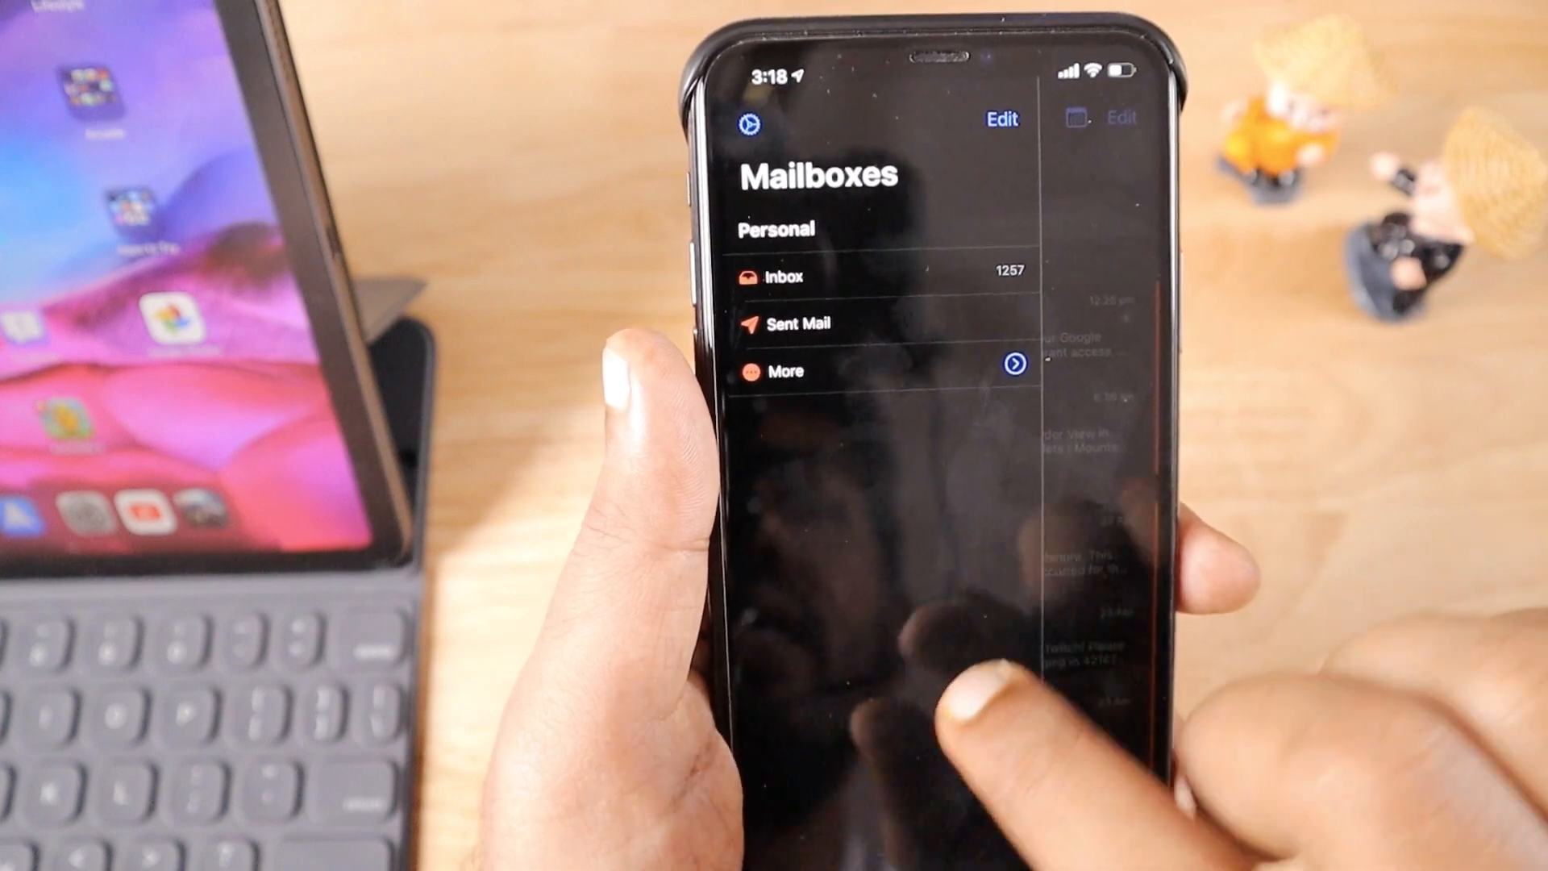
- Open the Inbox - All list and choose Select Emails from the checkmark options
left_click(779, 276)
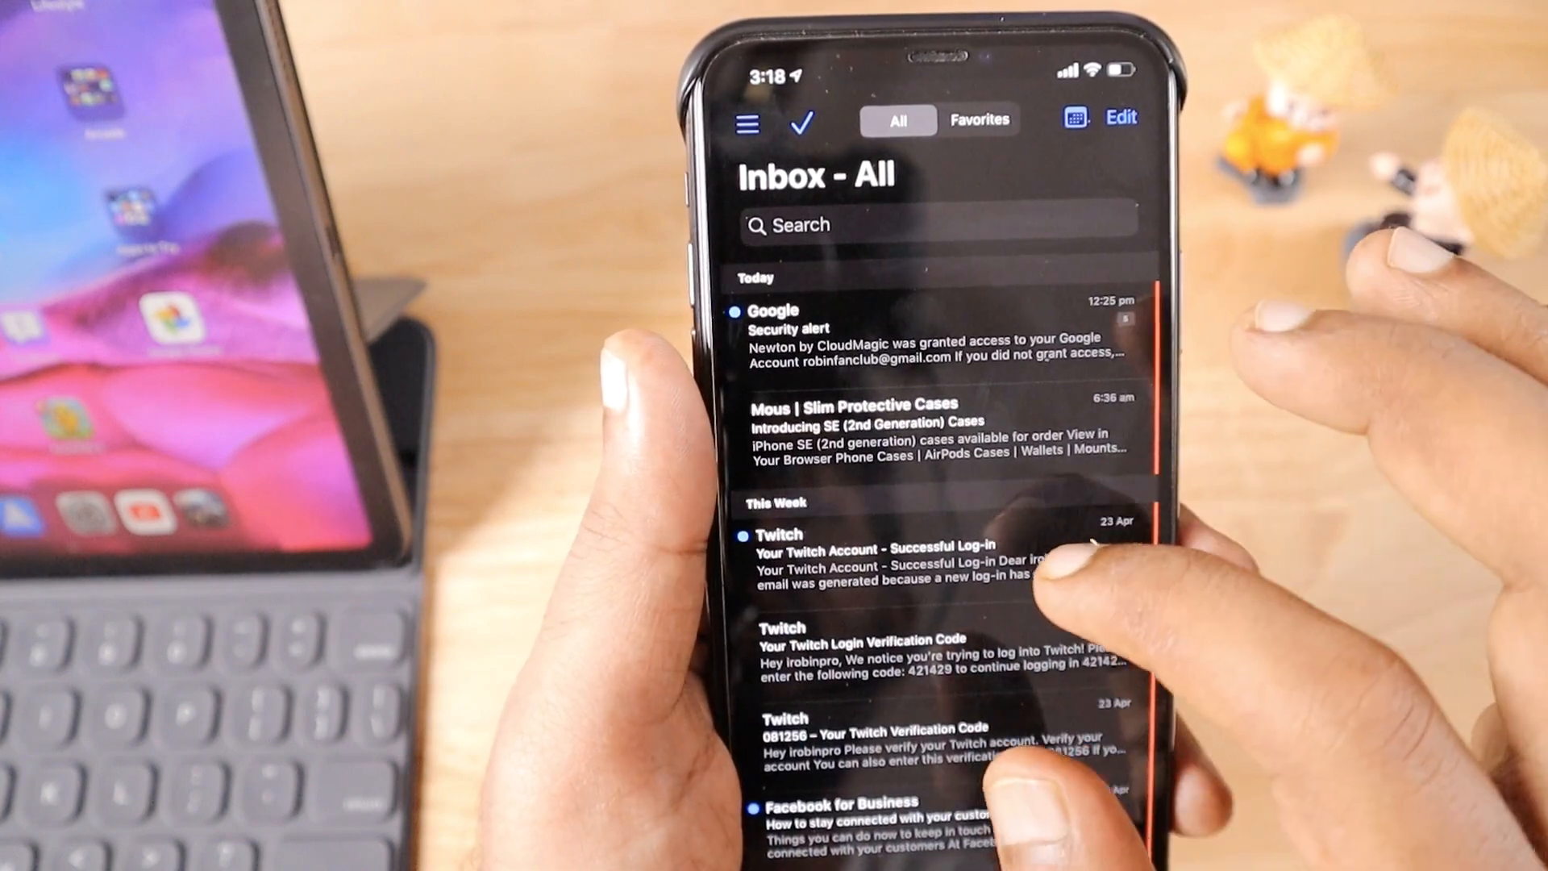
left_click(937, 429)
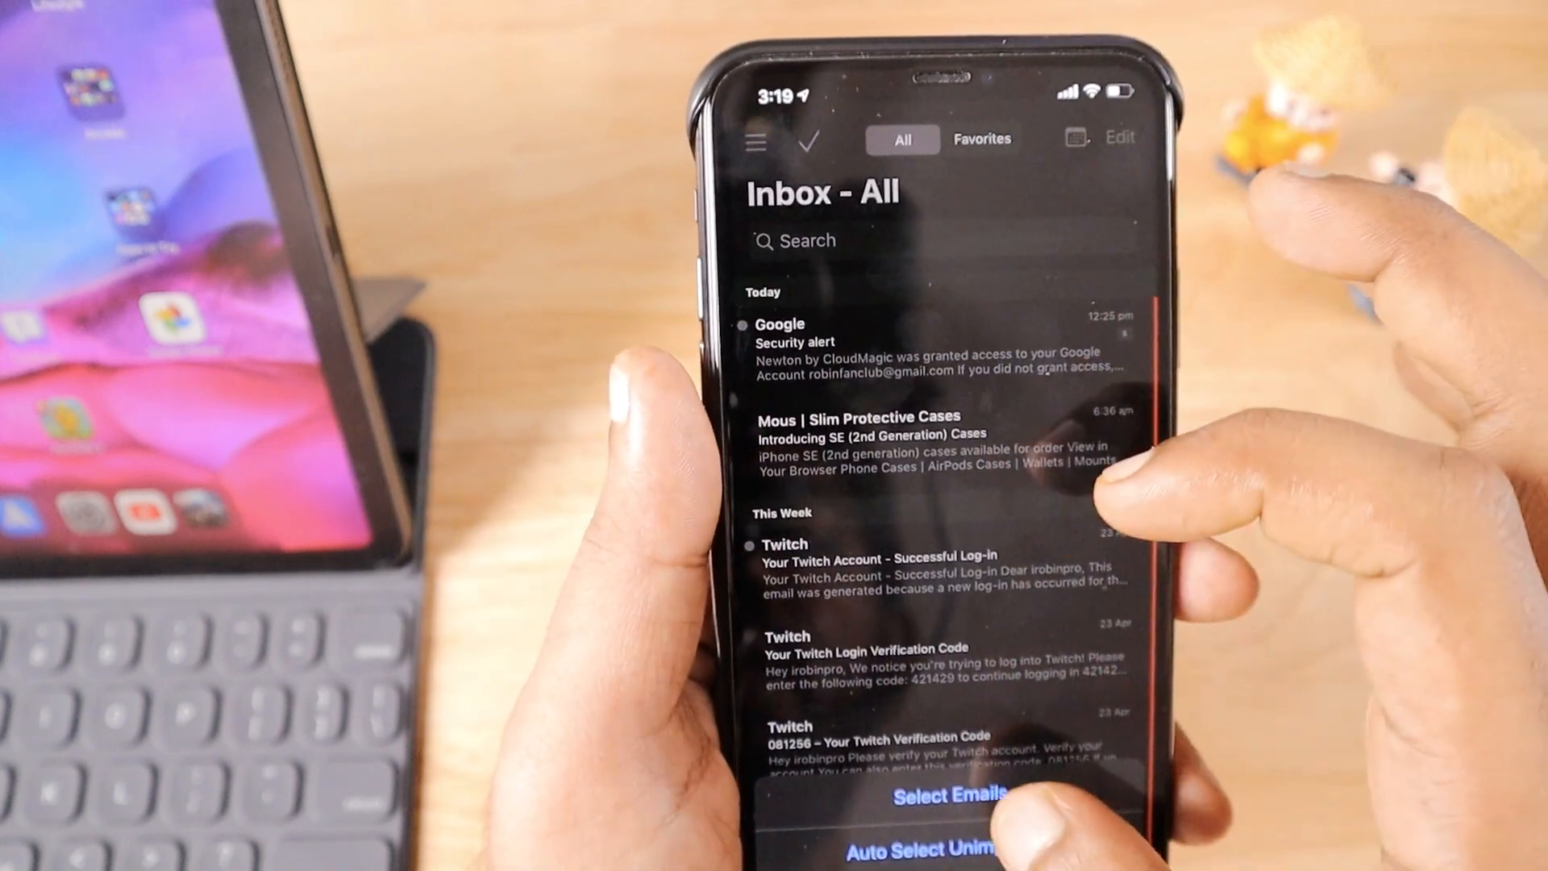
left_click(948, 795)
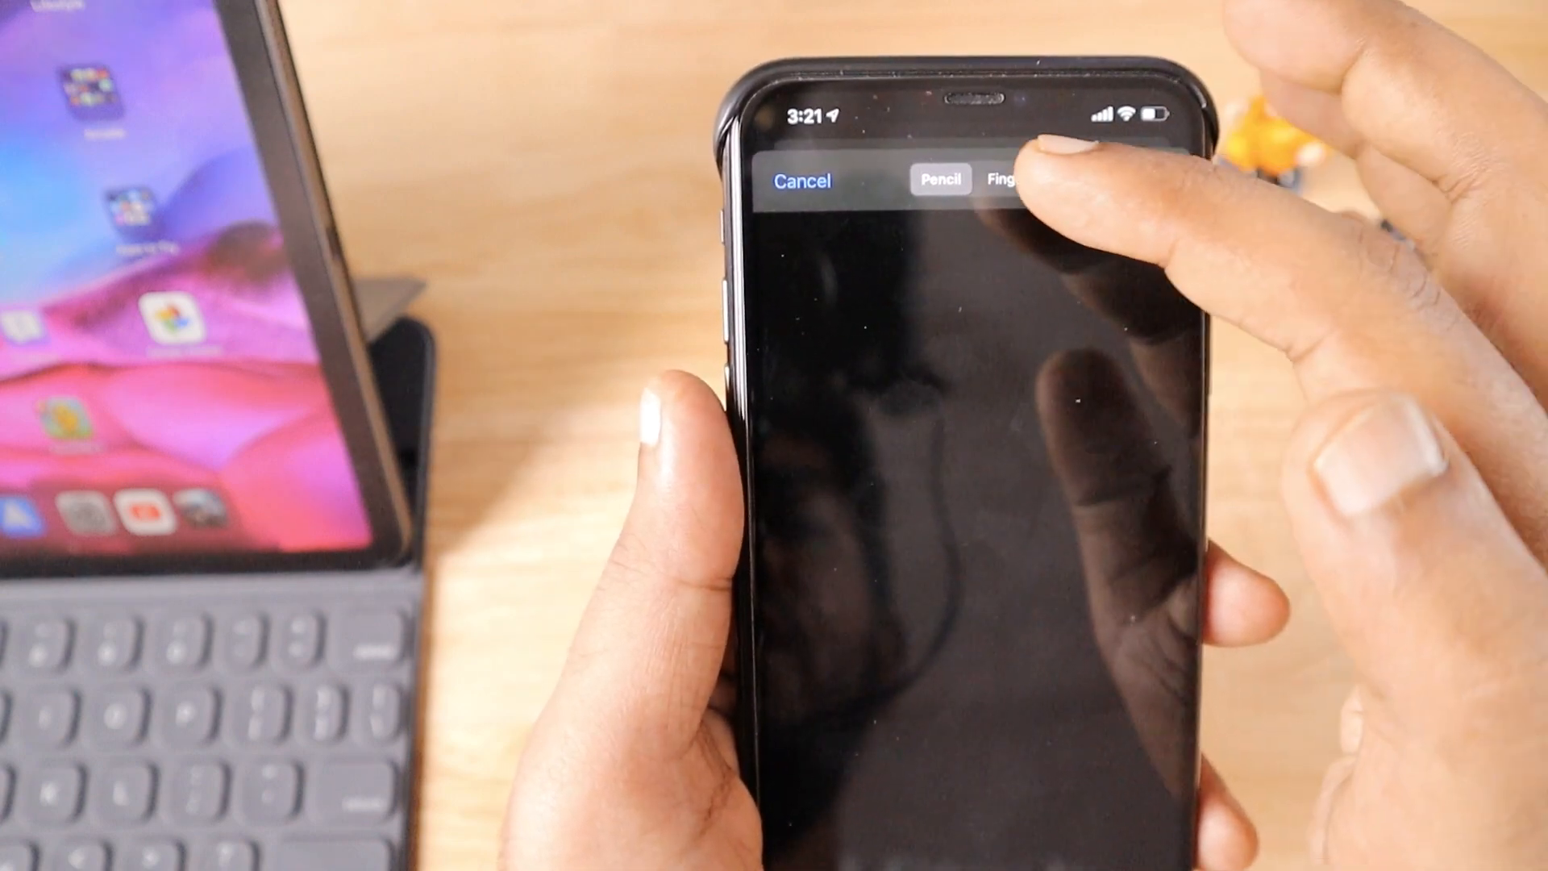
- Choose Sketch from the compose attachment options to get a blank Pencil/Finger canvas
left_click(997, 172)
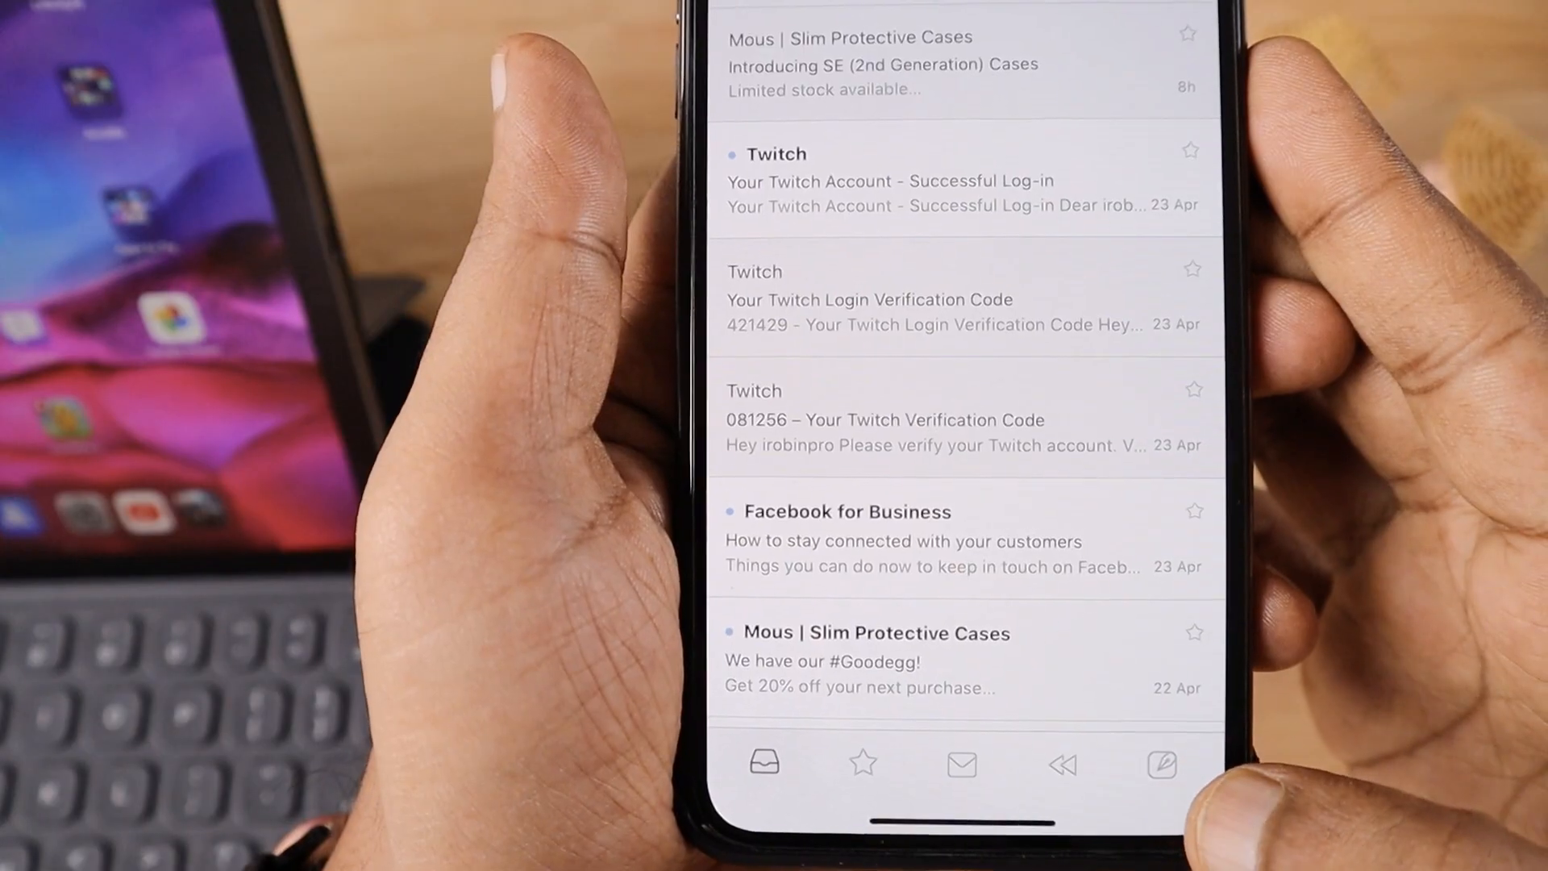
- Review the Newton inbox and bring up the hamburger side menu of Gmail folders
left_click(1162, 765)
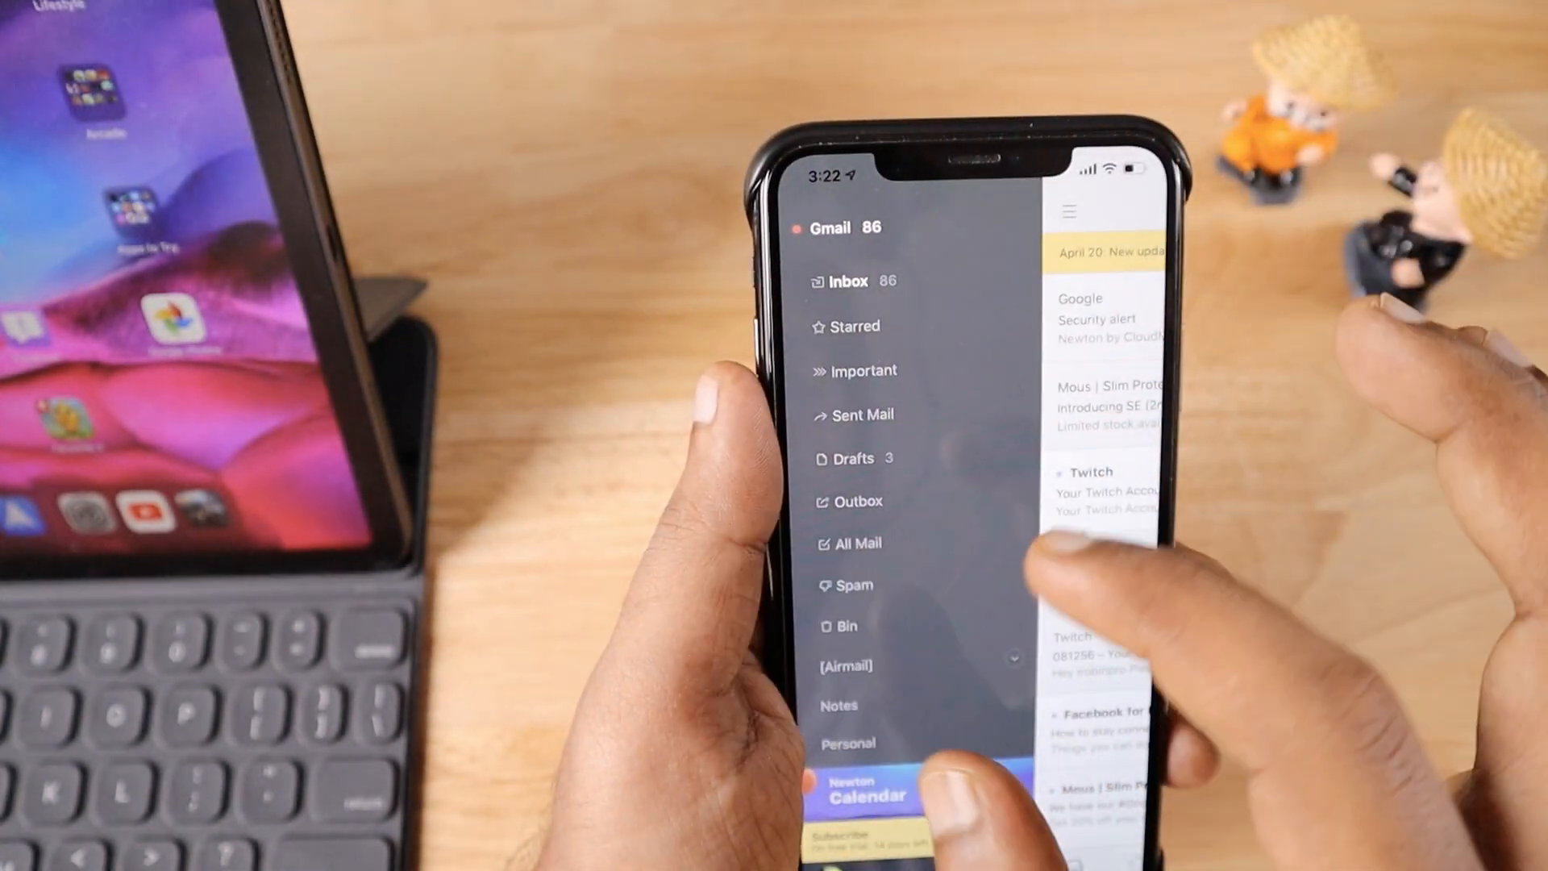
scroll("down", 3)
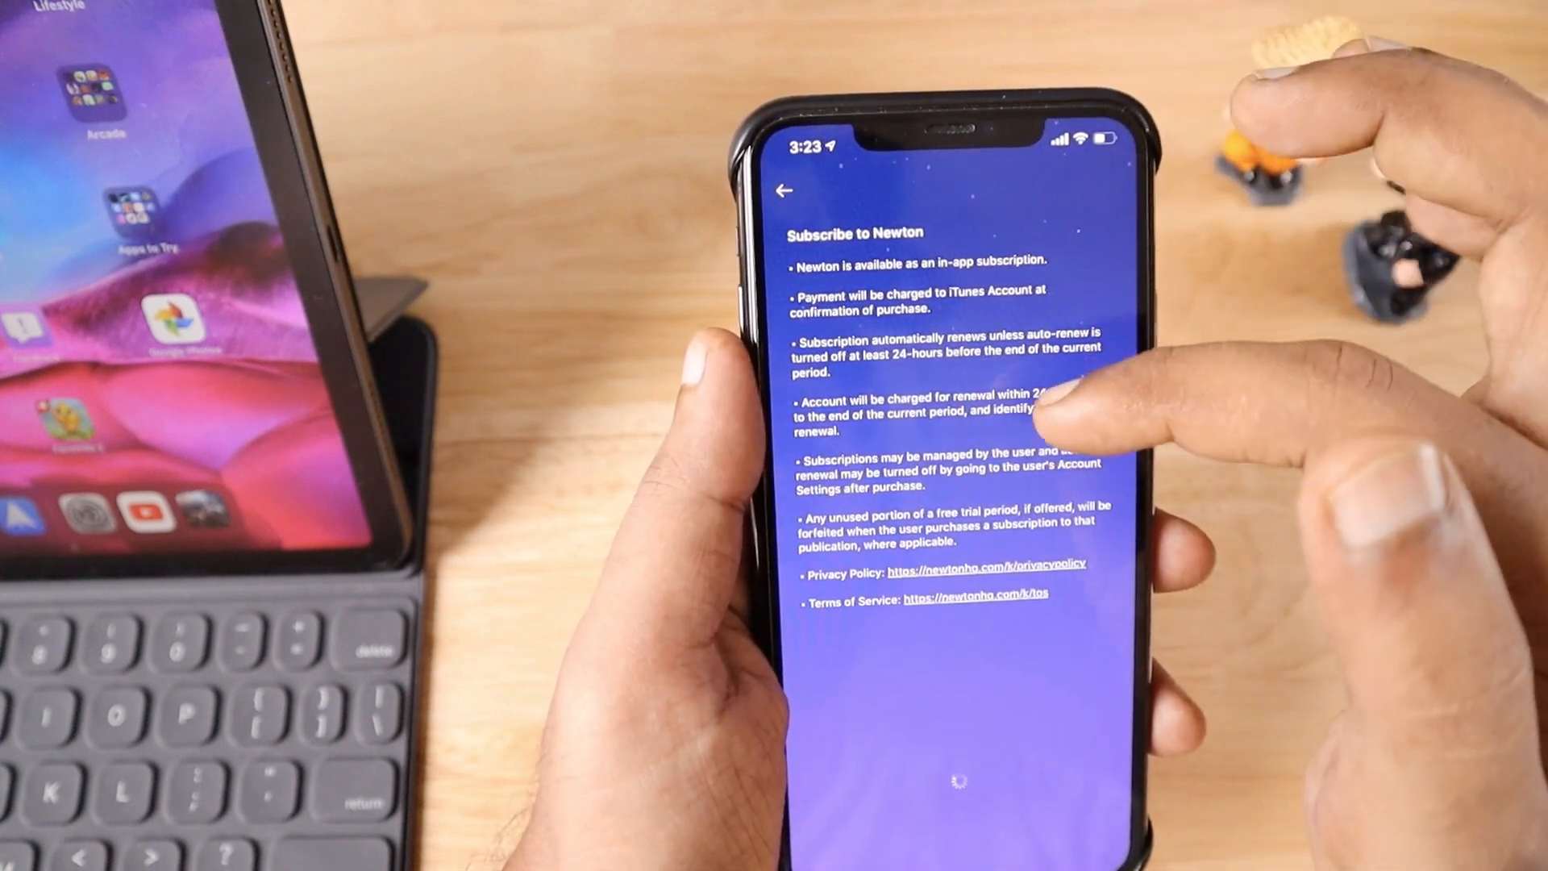
- From Settings > Email Accounts, start Add more to reach the Choose your account list
left_click(783, 190)
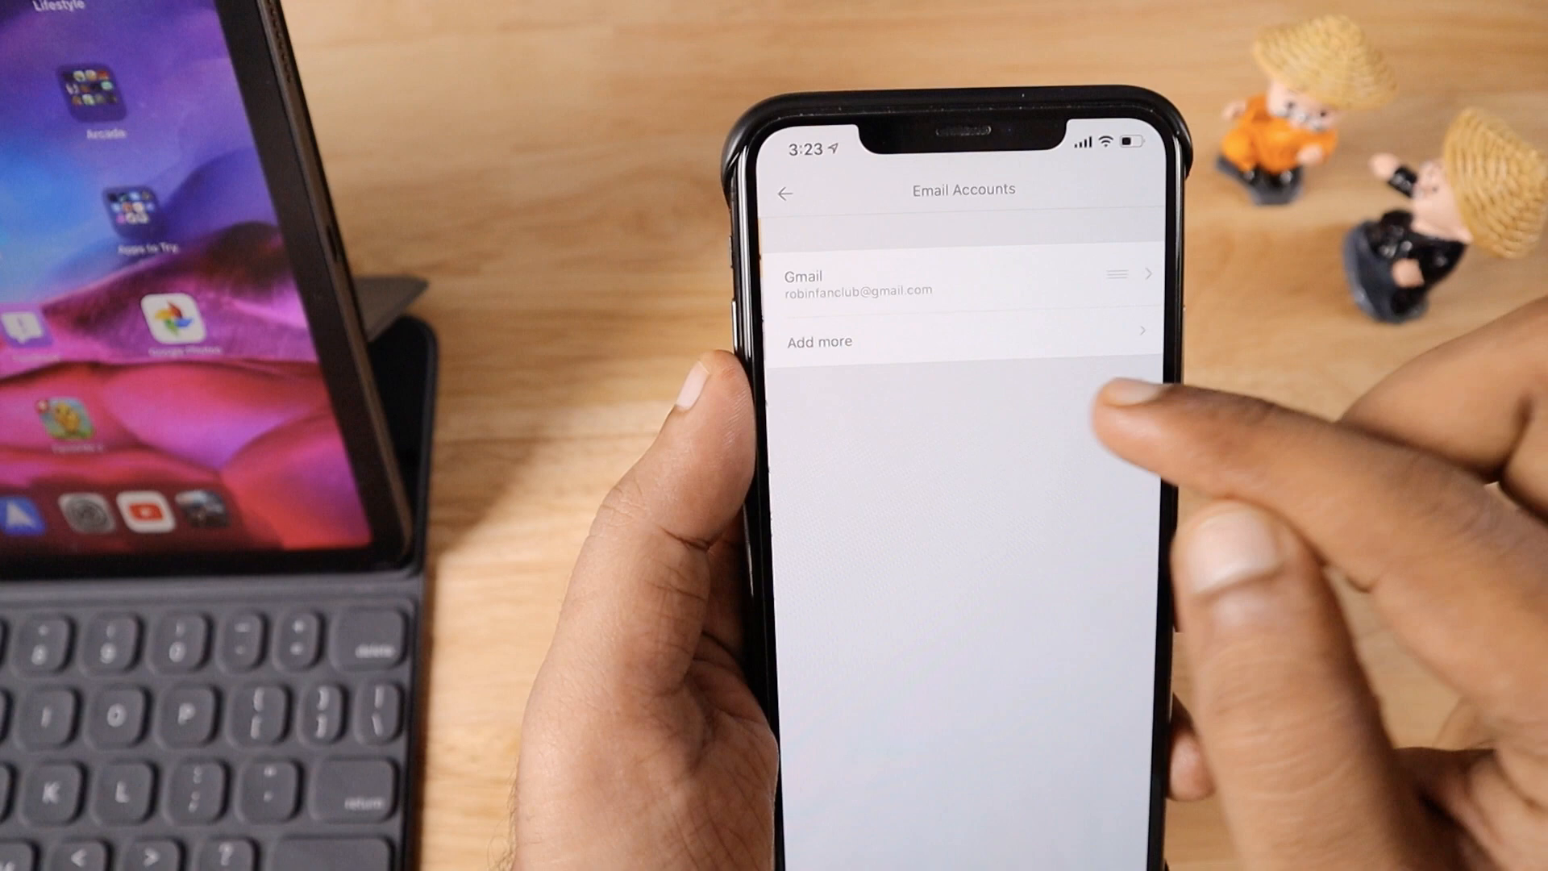
left_click(818, 340)
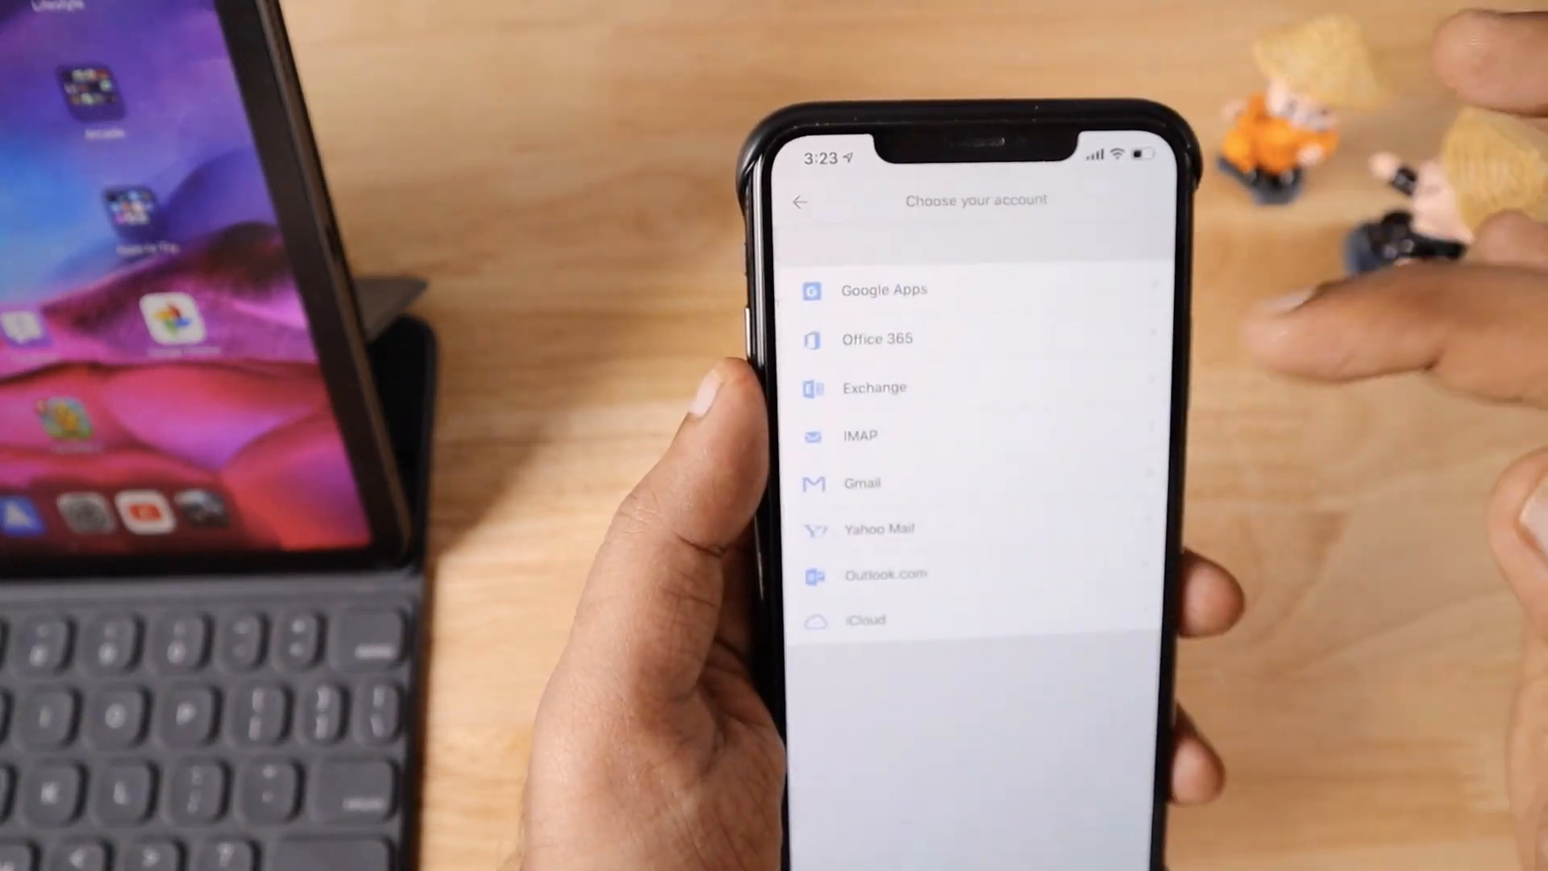